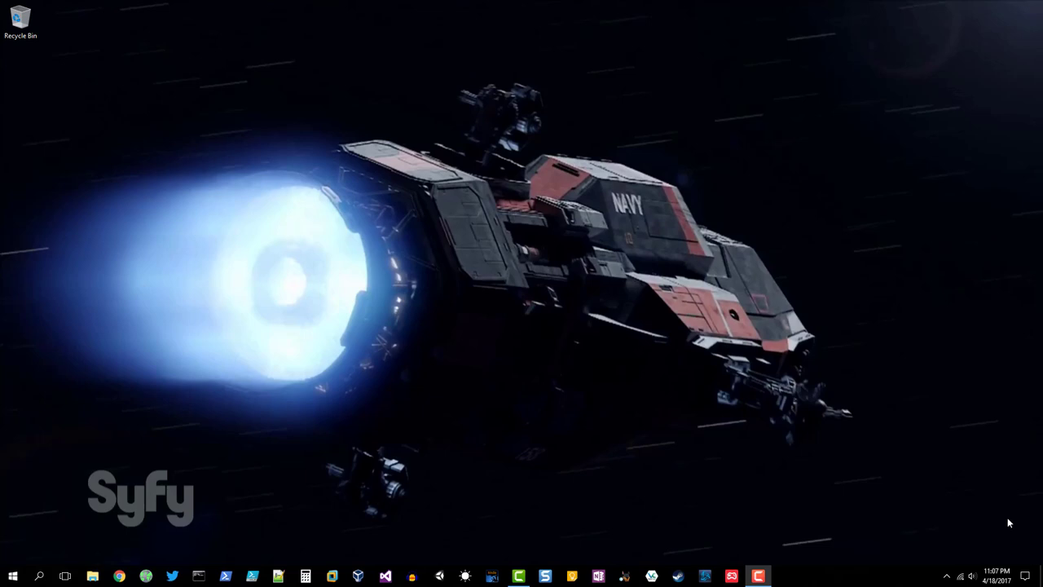
{"action": "mouse_move", "coordinate": [937, 508]}
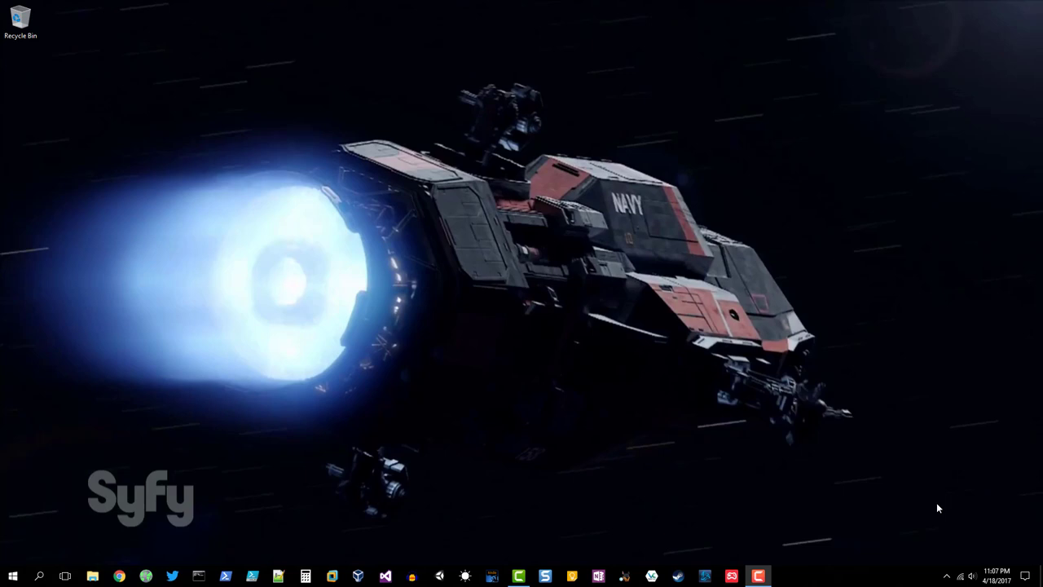
{"action": "mouse_move", "coordinate": [770, 121]}
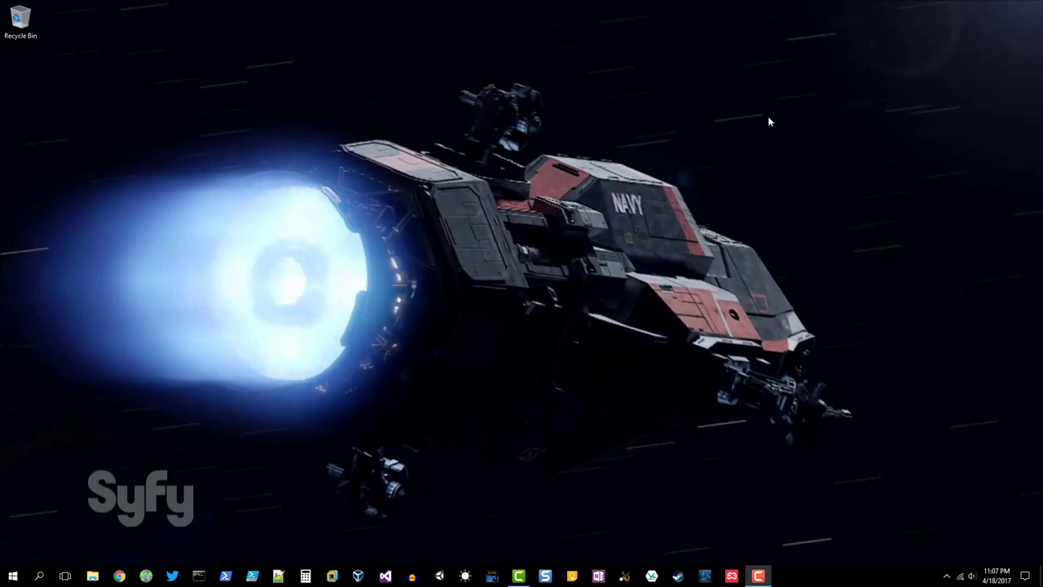
Create a new folder named Encrypted Drives on the desktop via the context menu
{"action": "right_click", "coordinate": [768, 120]}
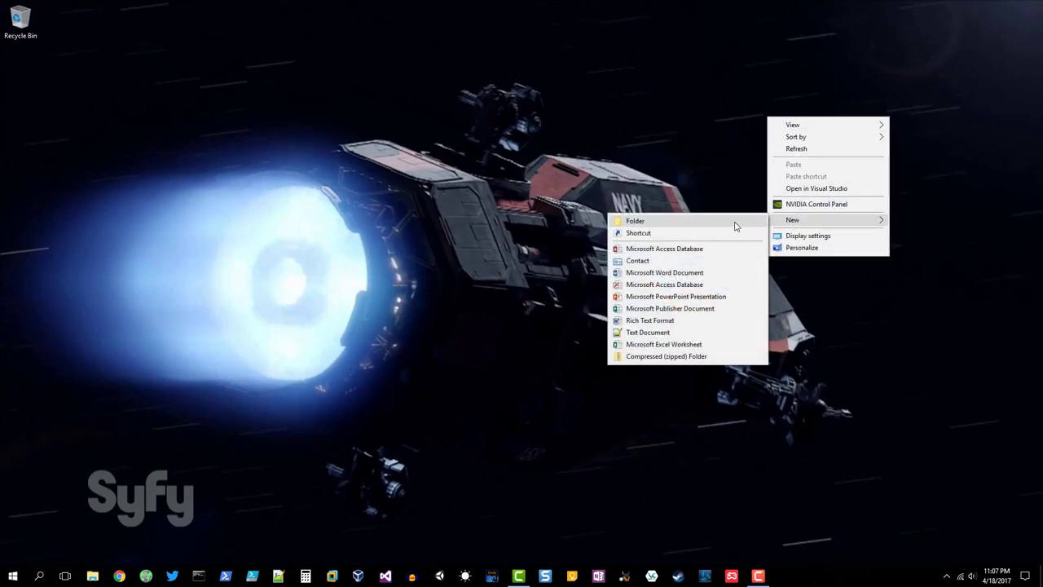
{"action": "left_click", "coordinate": [634, 220]}
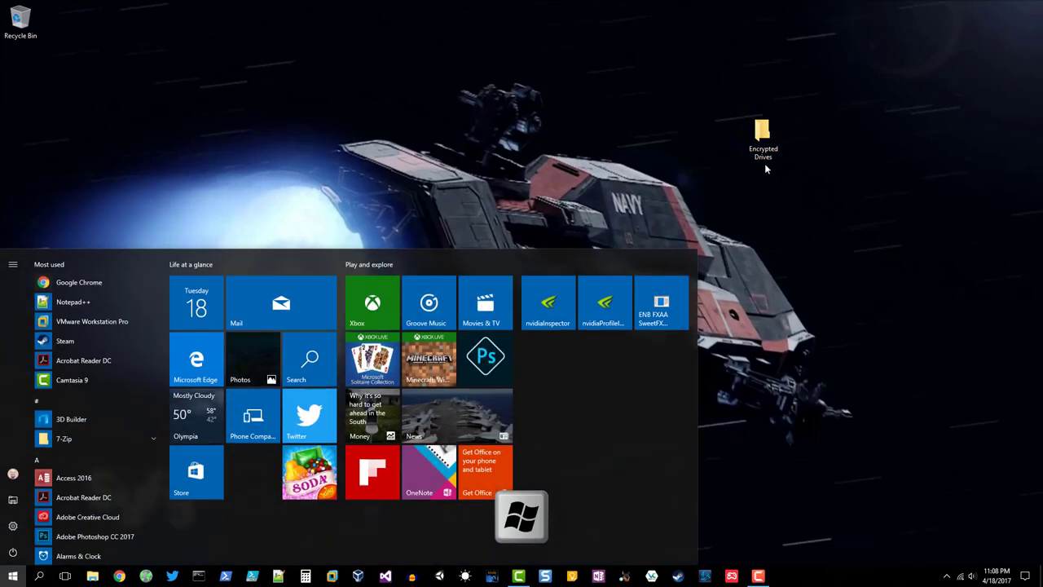
Search 'ver' in Start and launch VeraCrypt from the results
{"action": "type", "text": "v"}
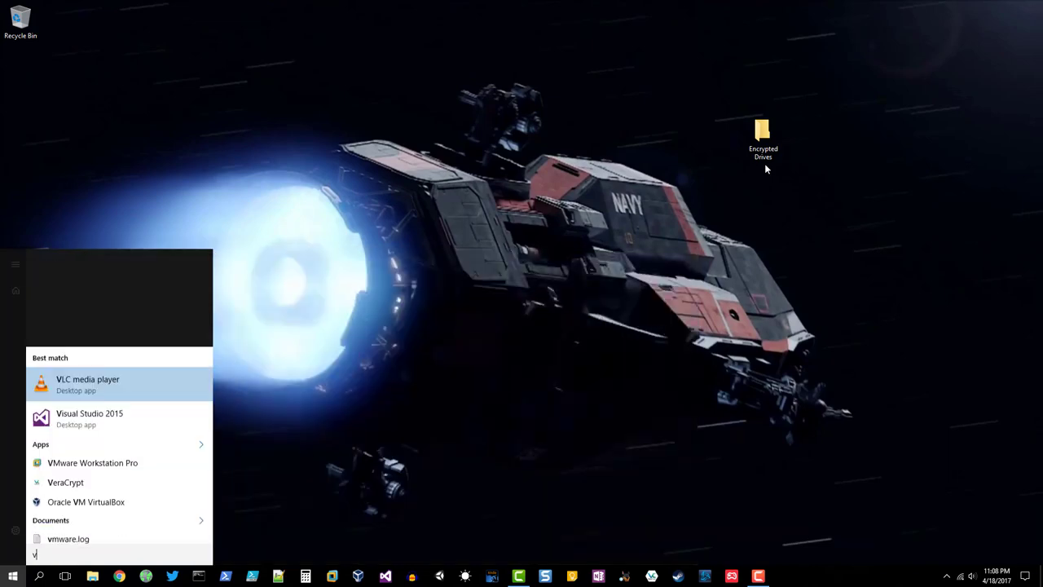
{"action": "type", "text": "era"}
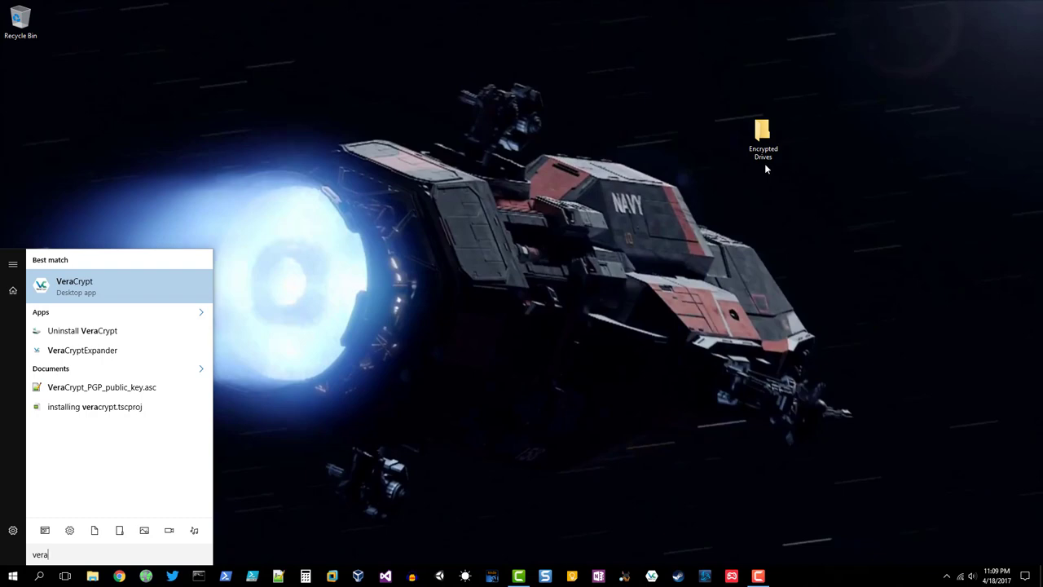
{"action": "left_click", "coordinate": [74, 285]}
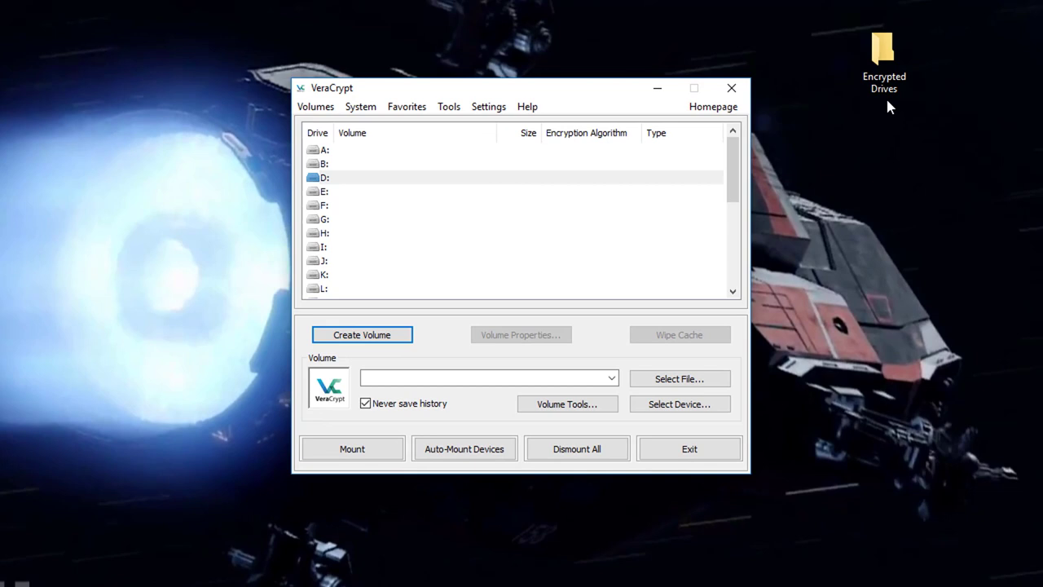
{"action": "mouse_move", "coordinate": [622, 144]}
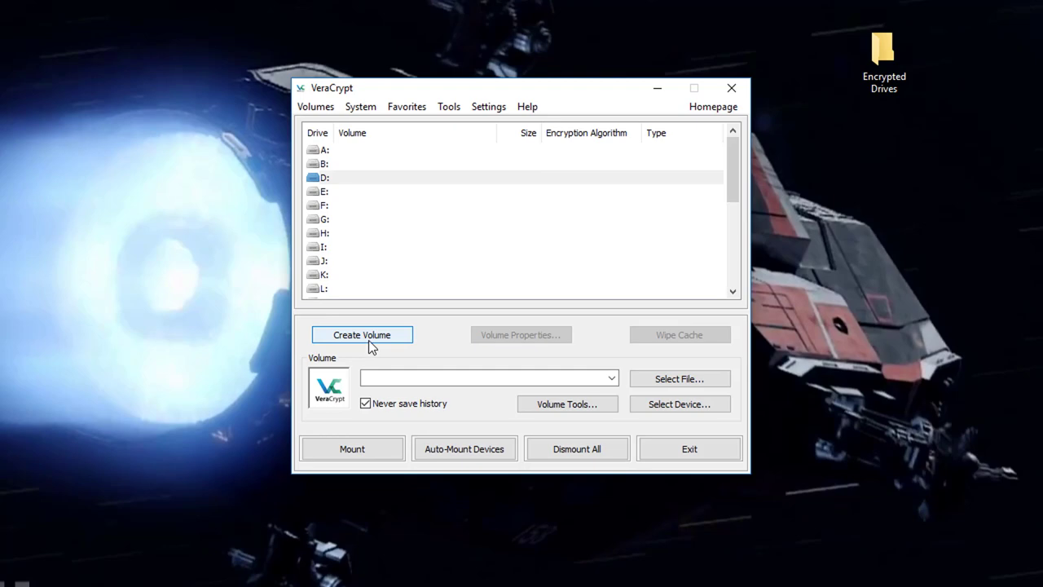
Start creating a new encrypted volume to bring up the Volume Creation Wizard
{"action": "left_click", "coordinate": [362, 334]}
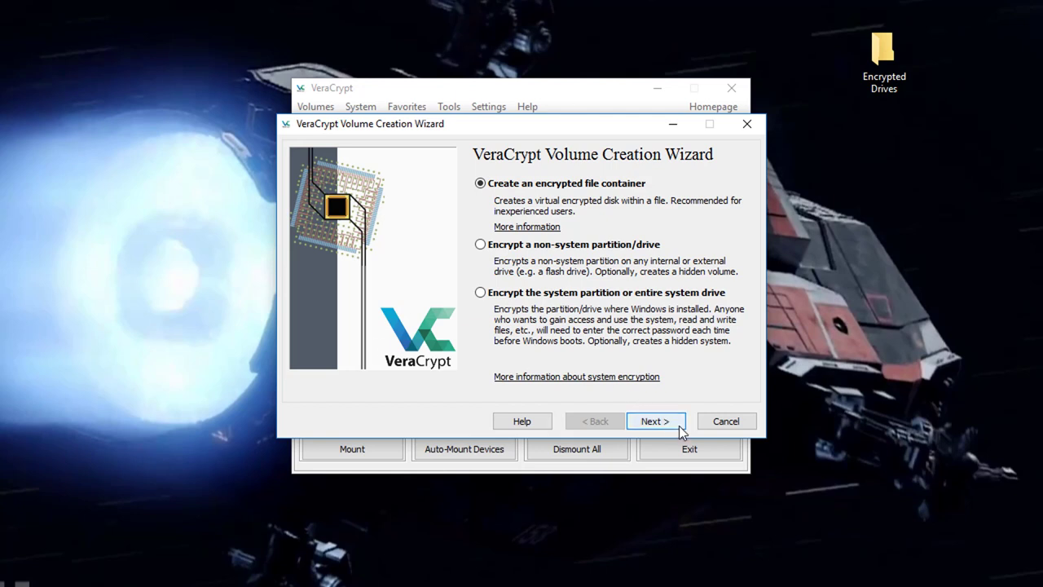
Keep 'Create an encrypted file container' and 'Standard VeraCrypt volume' and continue to the location page
{"action": "left_click", "coordinate": [656, 421]}
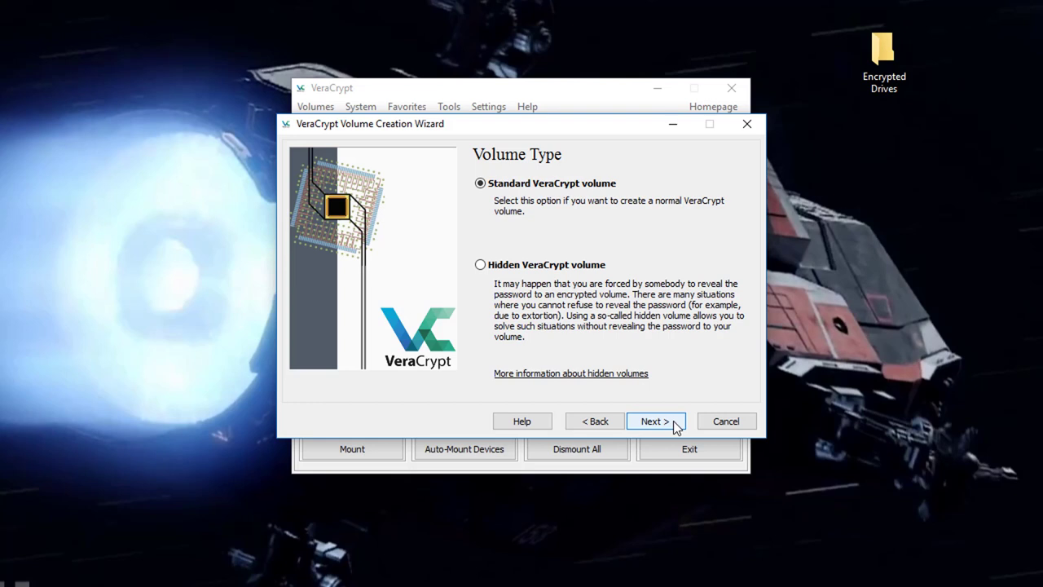
{"action": "left_click", "coordinate": [656, 420]}
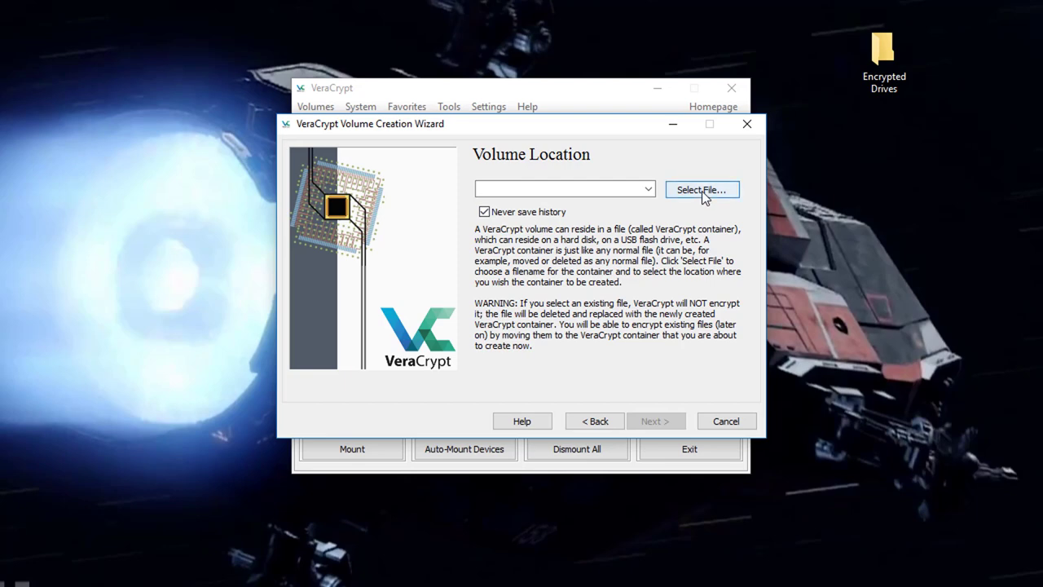
Save the container as AnEncryptedDrive inside the Encrypted Drives folder on the desktop
{"action": "left_click", "coordinate": [702, 189]}
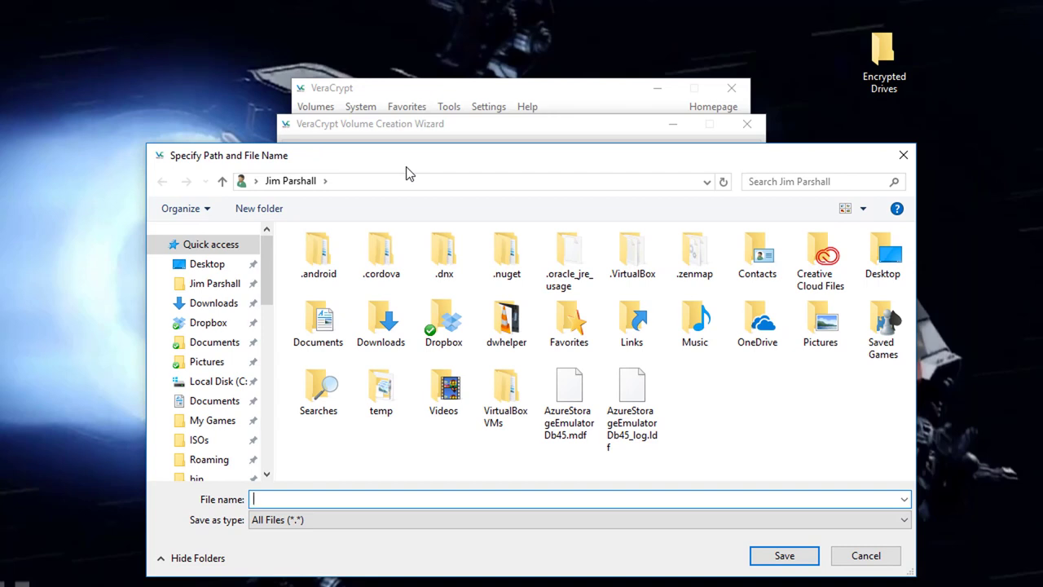
{"action": "left_click", "coordinate": [207, 264]}
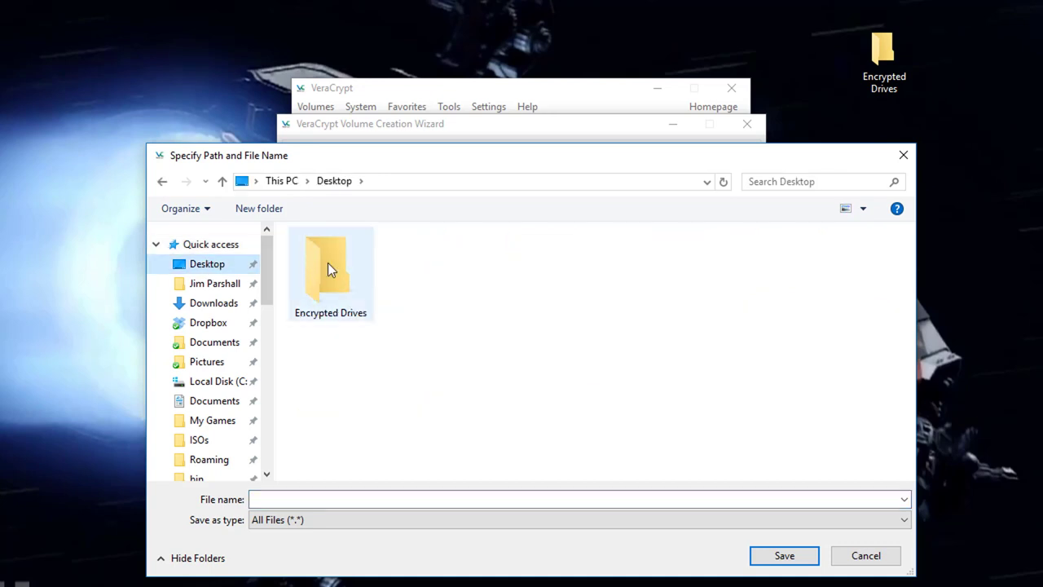
{"action": "left_click", "coordinate": [330, 269]}
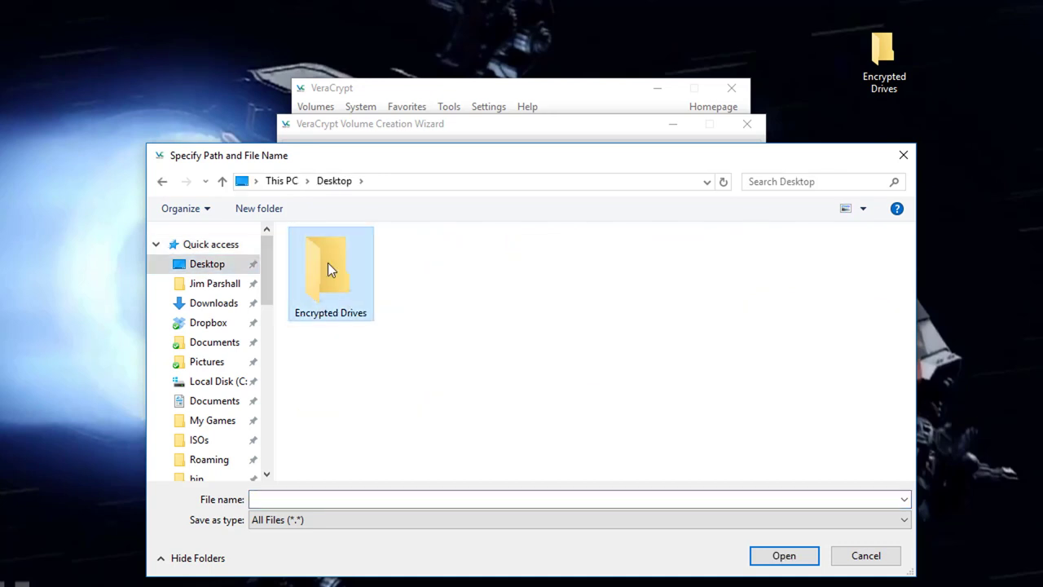
{"action": "double_click", "coordinate": [330, 273]}
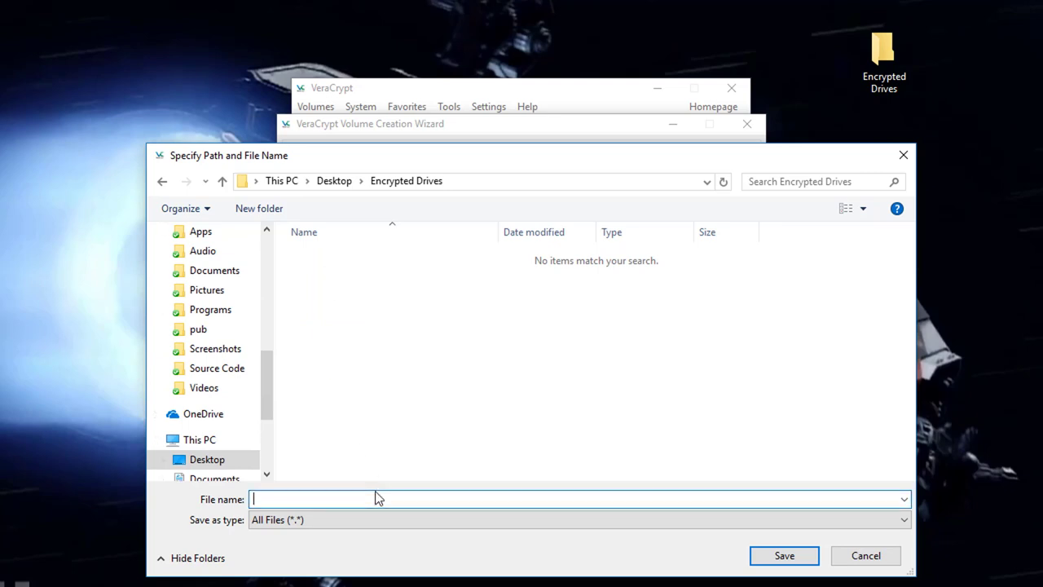
{"action": "type", "text": "A"}
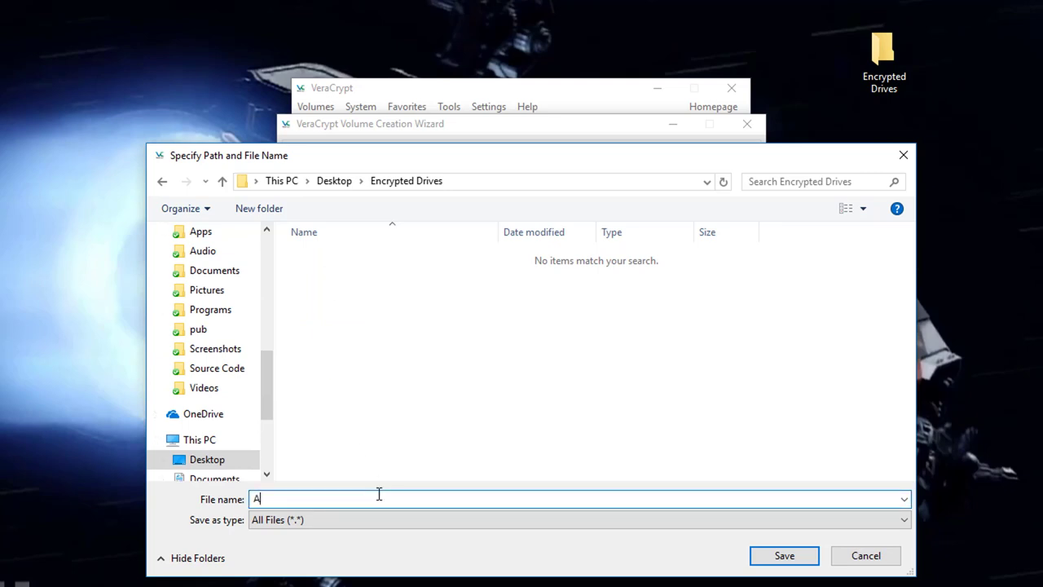
{"action": "type", "text": "nEncrypte"}
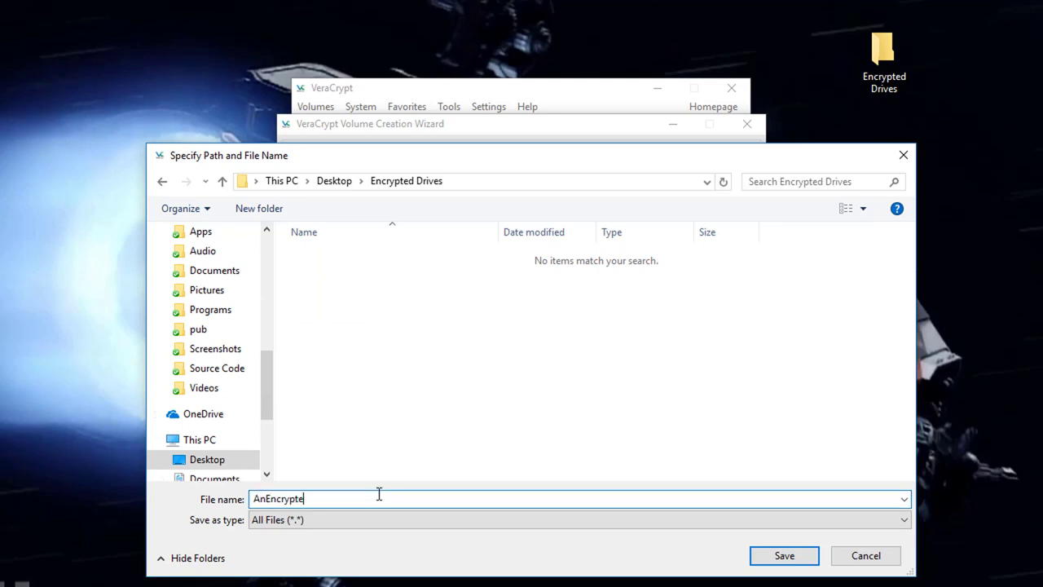
{"action": "type", "text": "dDrive"}
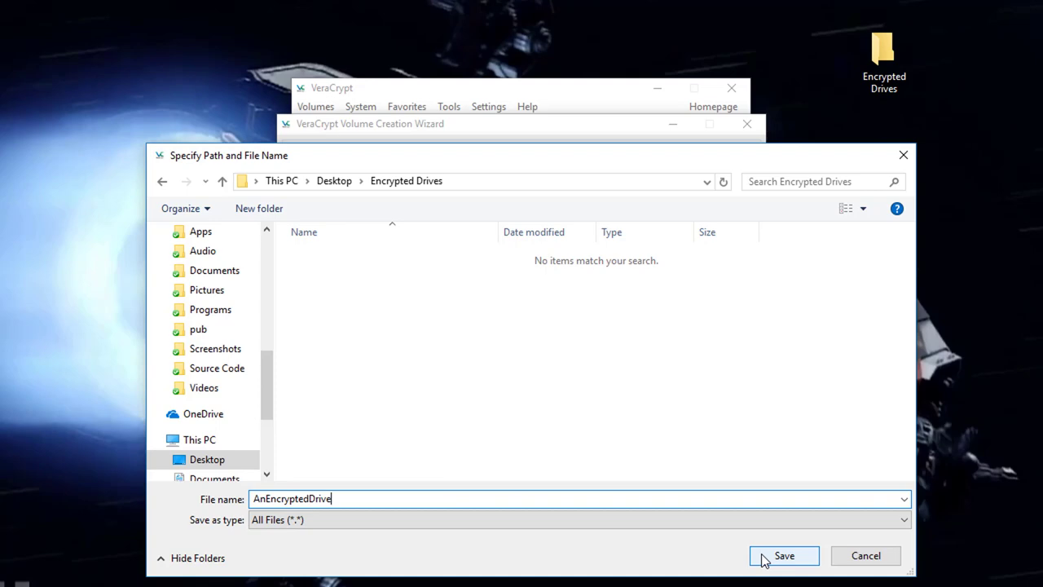
{"action": "left_click", "coordinate": [784, 555]}
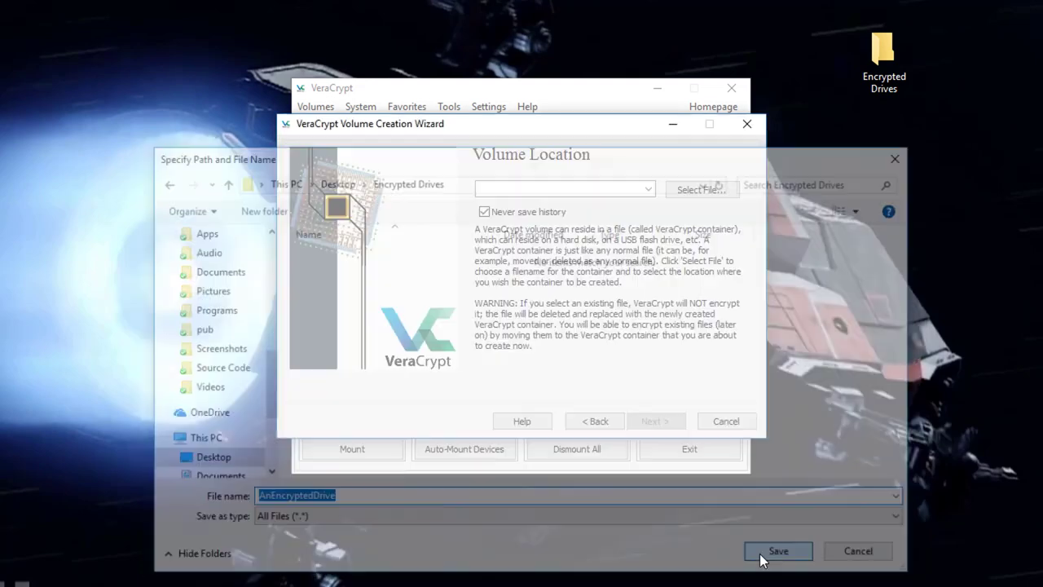
Accept the container location and continue to the Encryption Options page with AES and SHA-512
{"action": "left_click", "coordinate": [777, 551]}
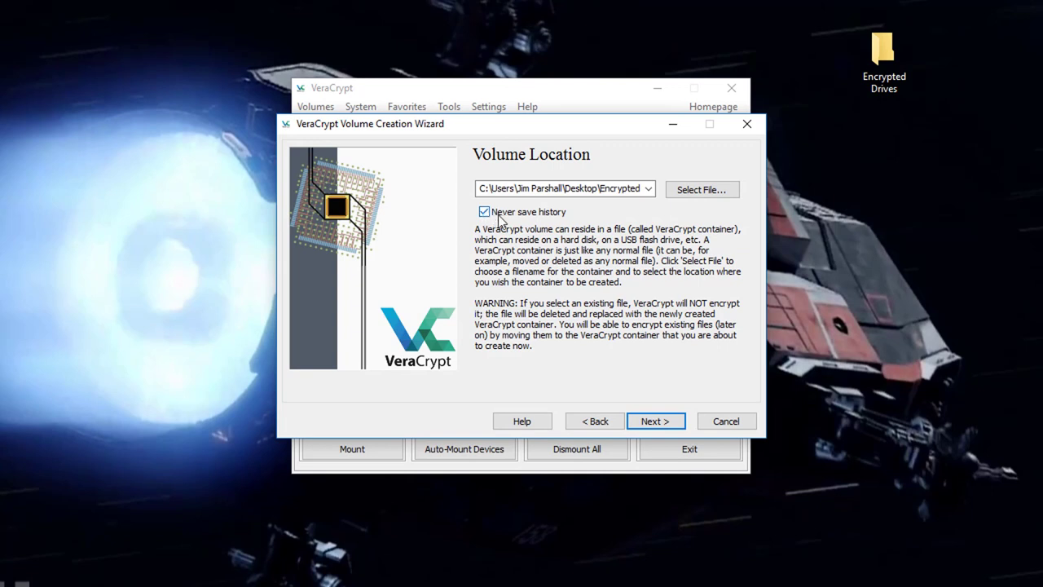
{"action": "mouse_move", "coordinate": [500, 223]}
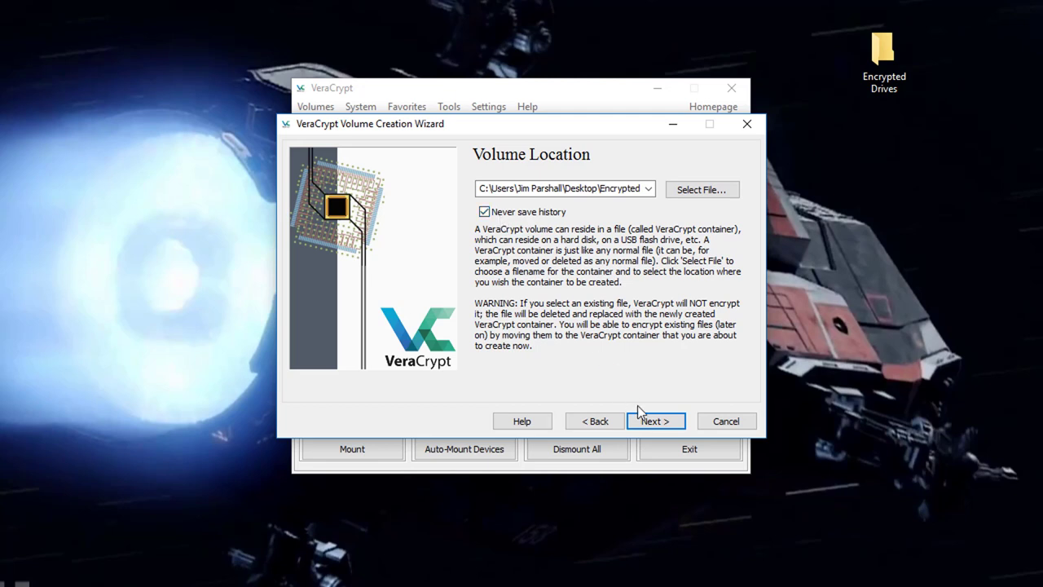
{"action": "left_click", "coordinate": [655, 420]}
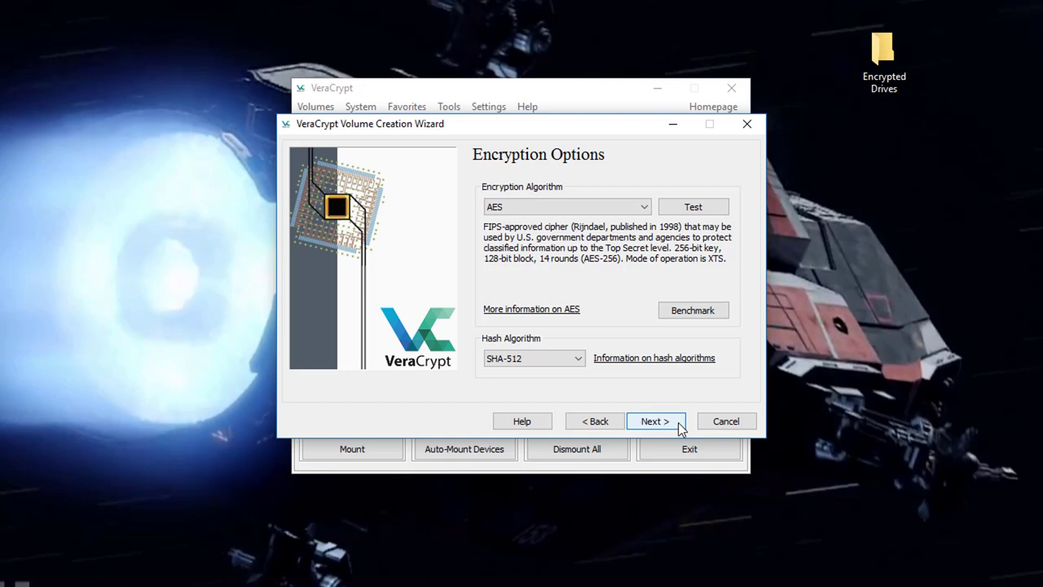
Keep the default AES/SHA-512 encryption and set the volume size to 1 GB
{"action": "left_click", "coordinate": [655, 420]}
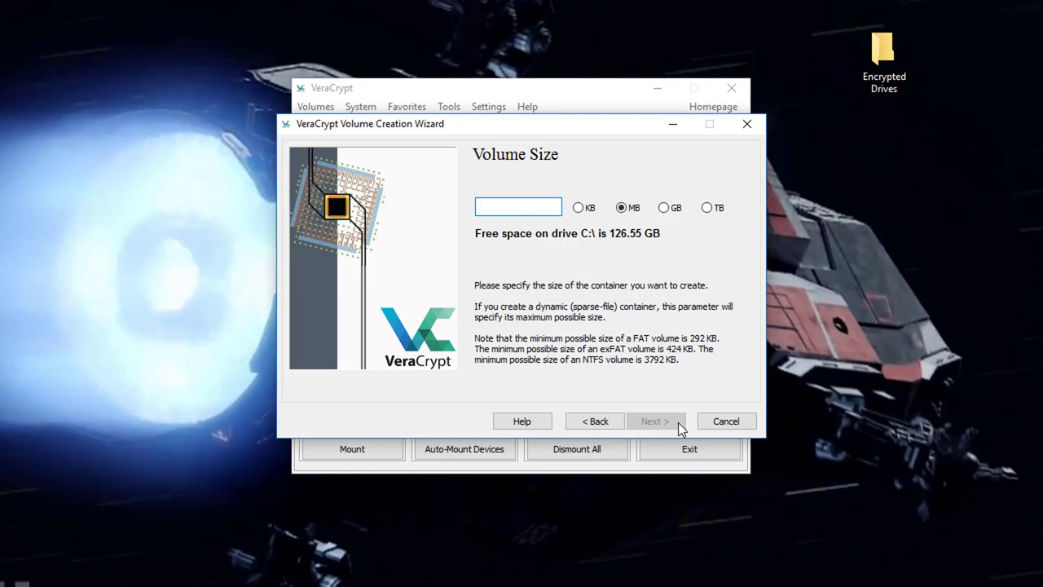
{"action": "left_click", "coordinate": [517, 206]}
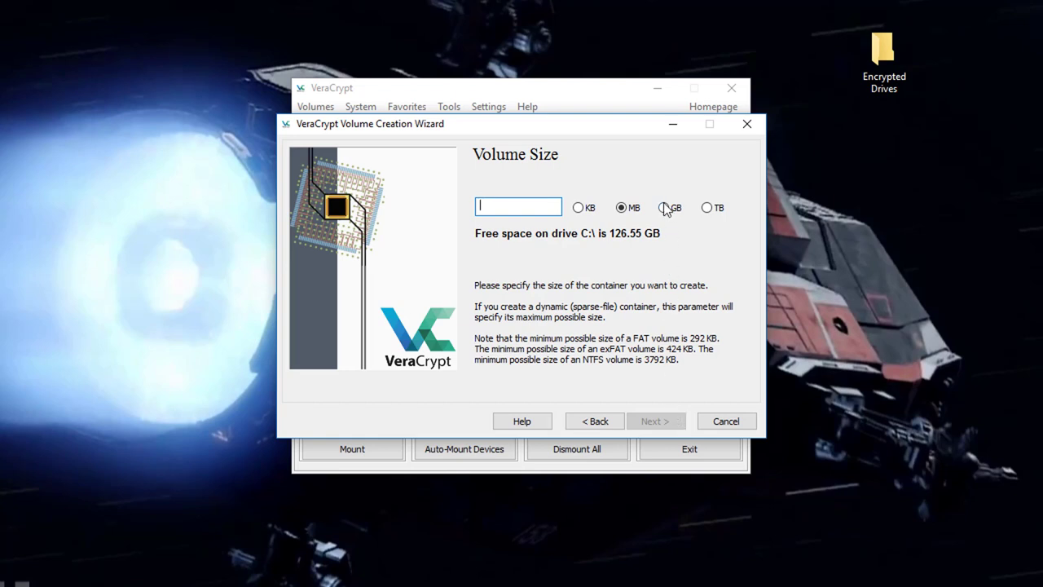
{"action": "left_click", "coordinate": [663, 207]}
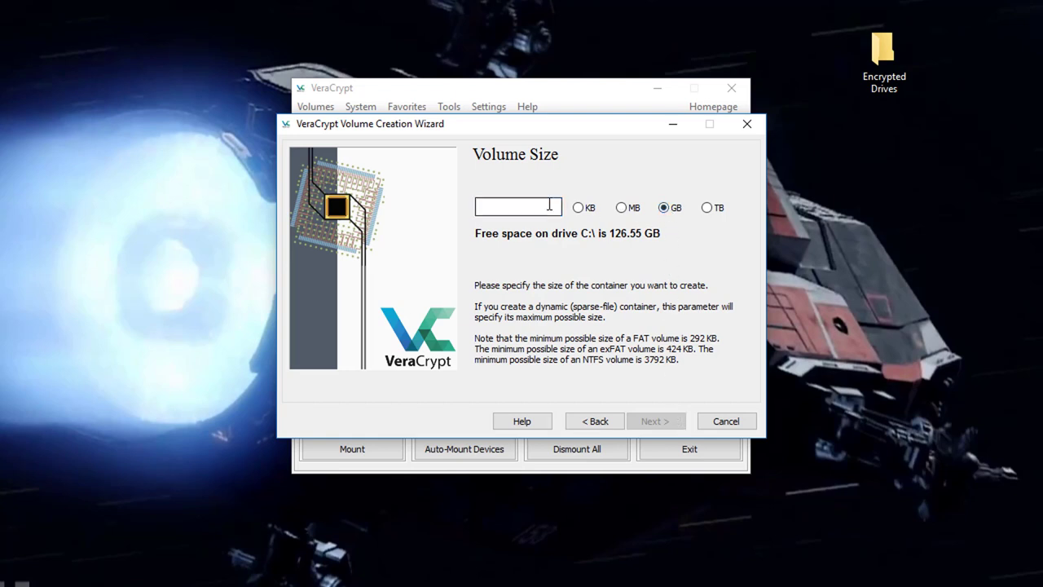
{"action": "type", "text": "1"}
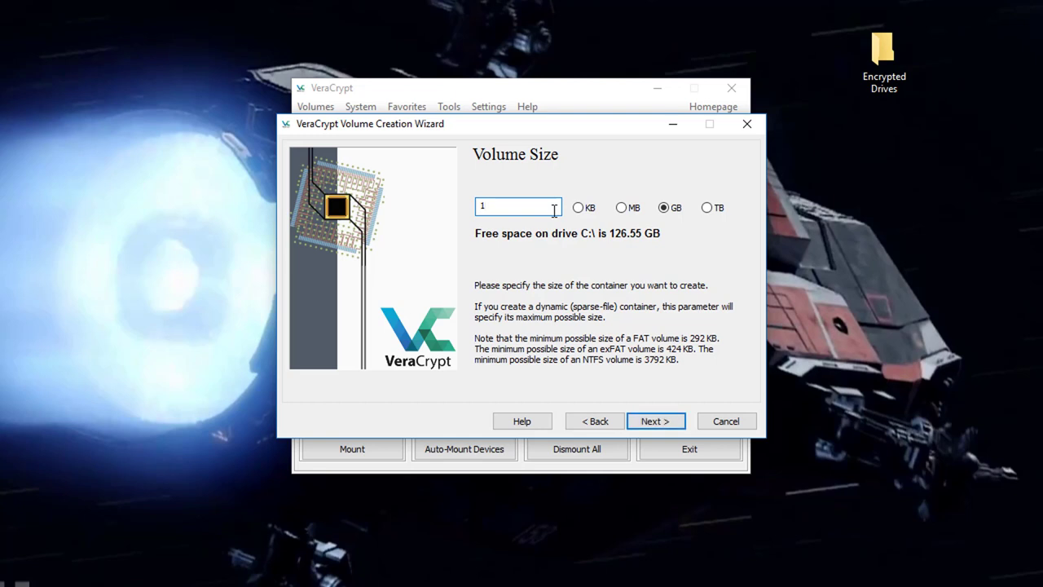
{"action": "mouse_move", "coordinate": [668, 237]}
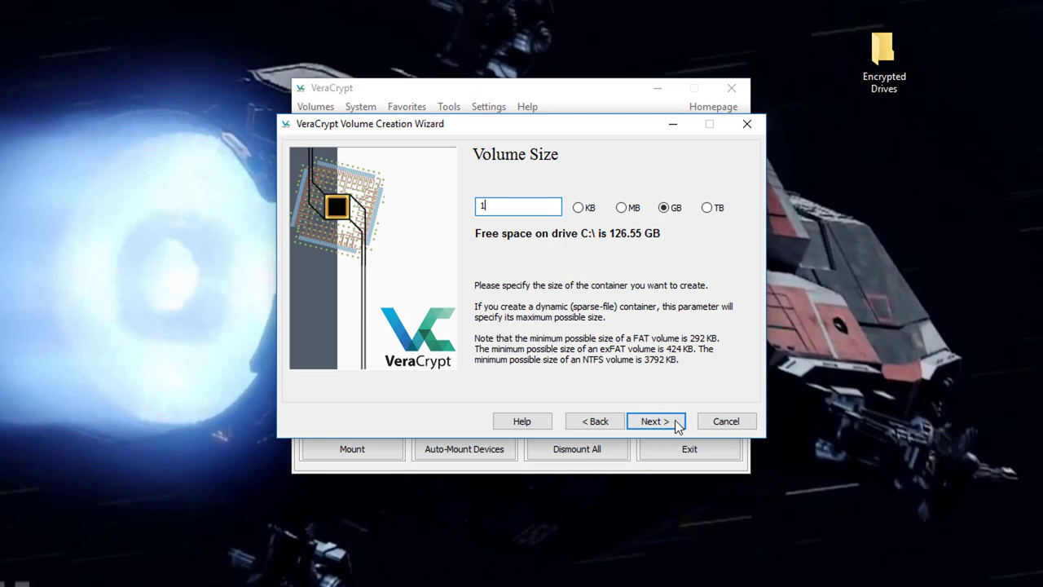
Accept the 1 GB size, then enter and confirm the volume password in both fields
{"action": "left_click", "coordinate": [654, 421]}
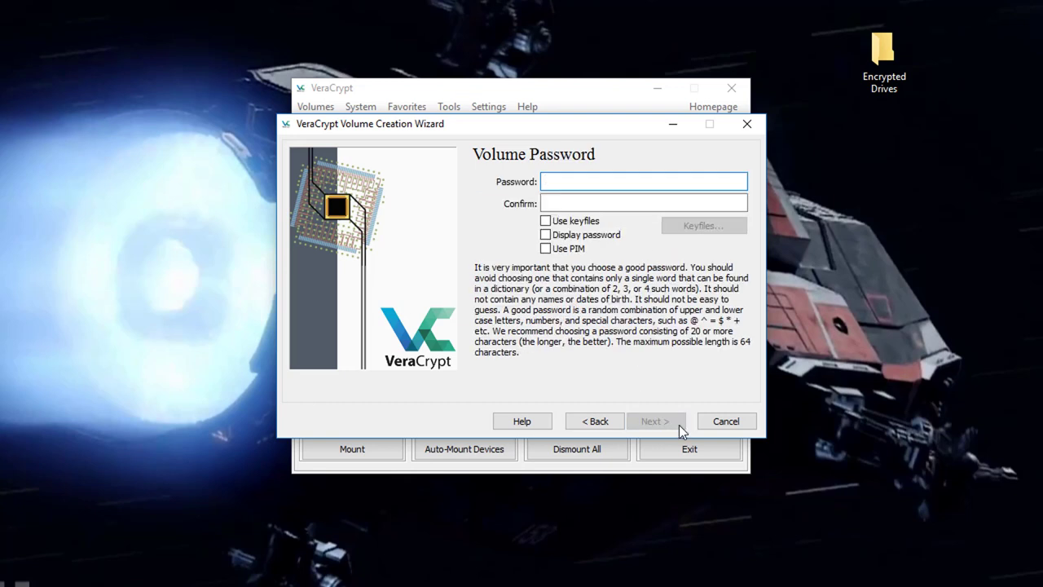
{"action": "left_click", "coordinate": [644, 181]}
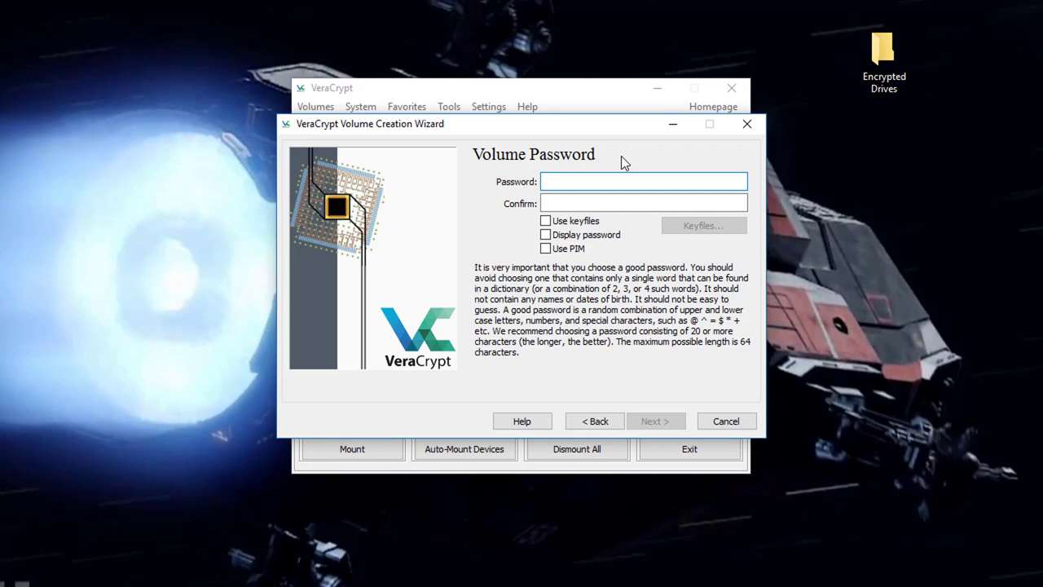
{"action": "left_click", "coordinate": [642, 181]}
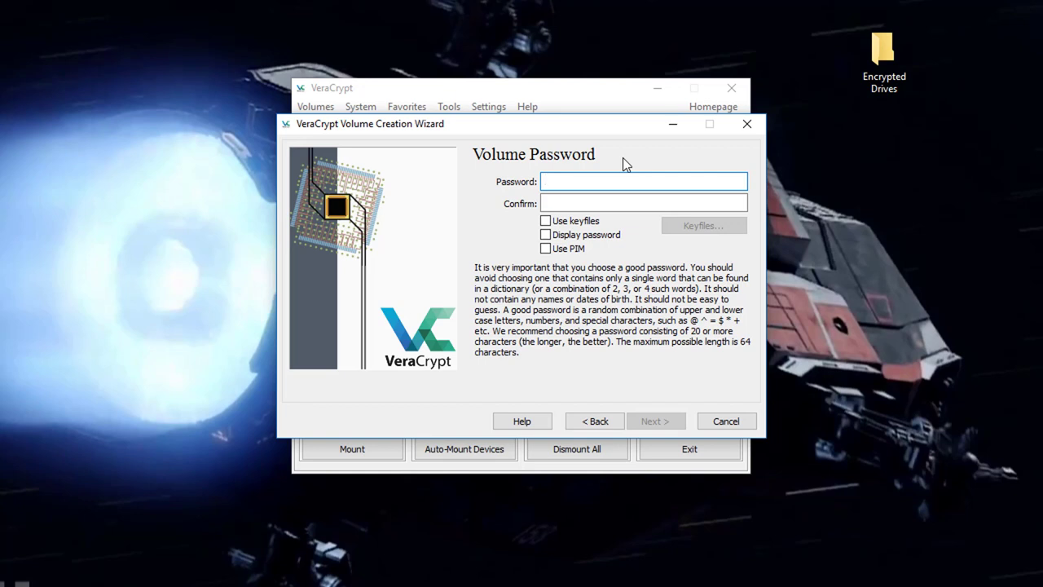
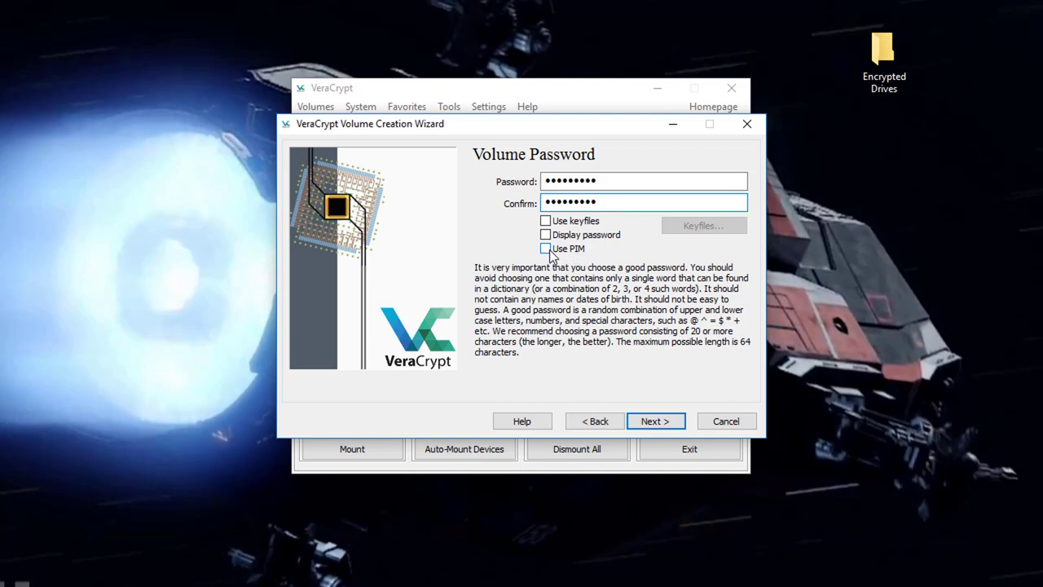
Enable Use PIM, continue, and accept the short-password warning with Yes
{"action": "left_click", "coordinate": [545, 248]}
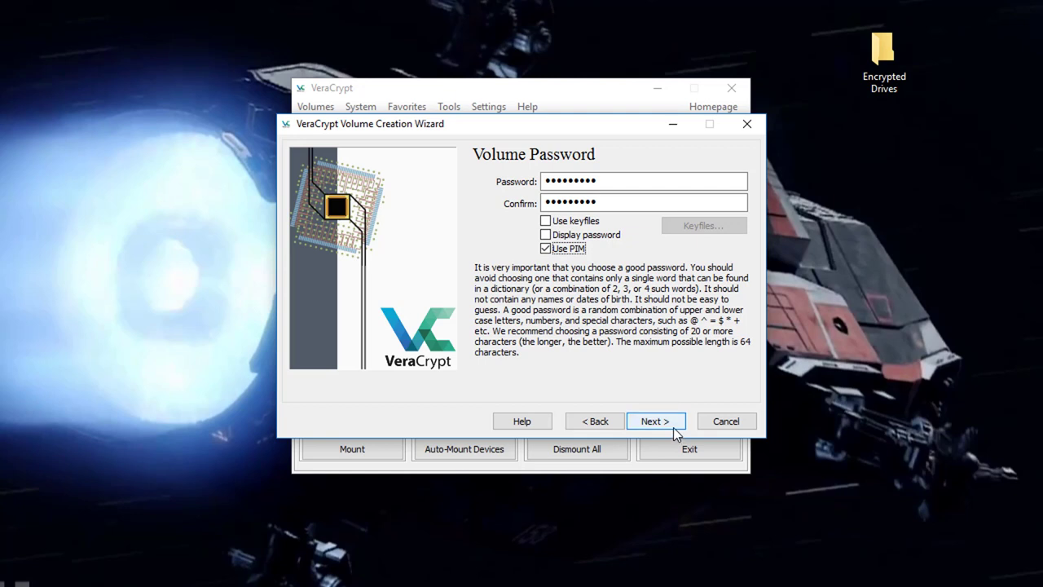
{"action": "left_click", "coordinate": [655, 420]}
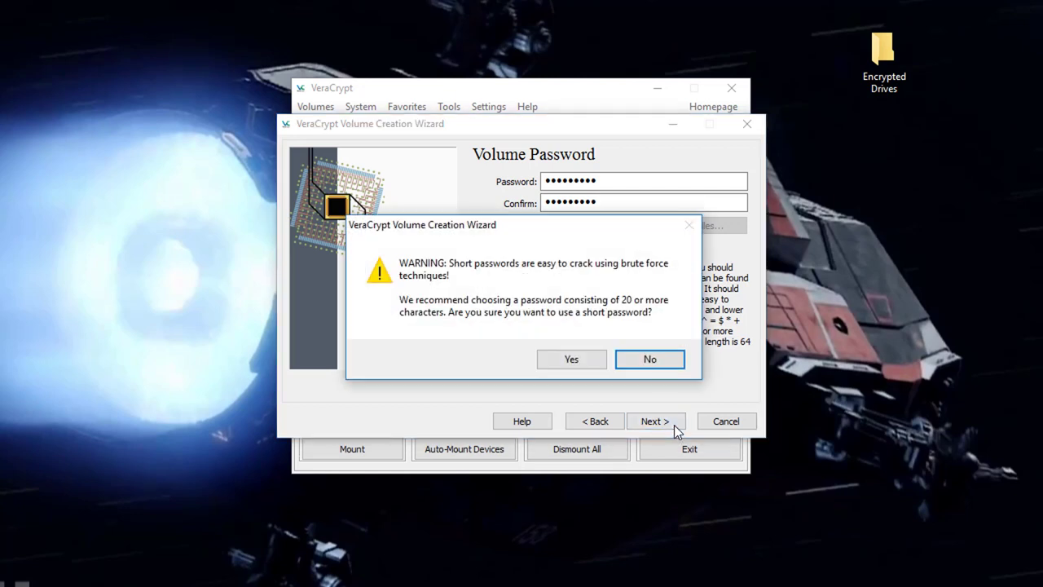
{"action": "mouse_move", "coordinate": [513, 292]}
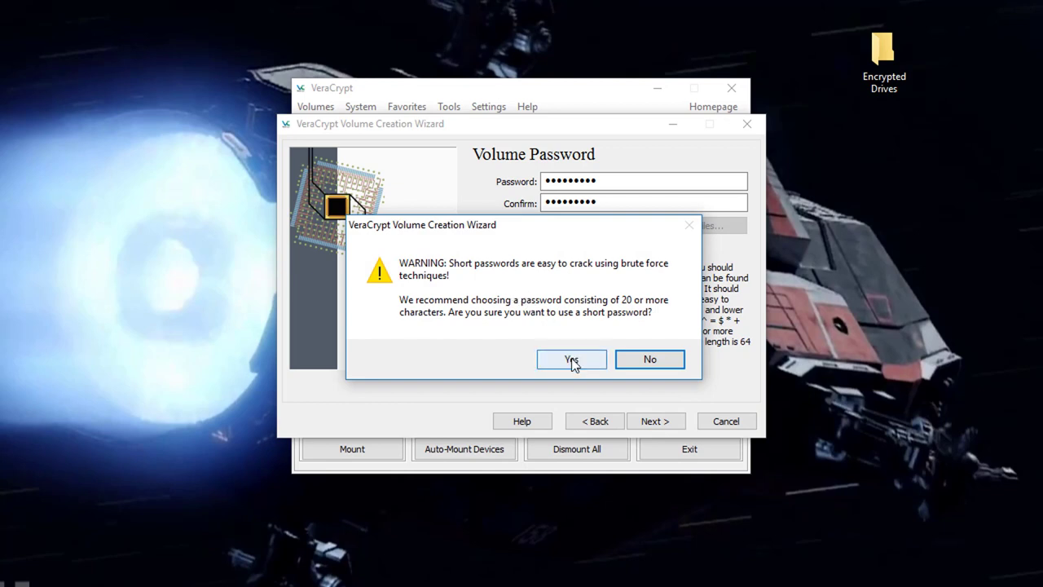
{"action": "left_click", "coordinate": [571, 359]}
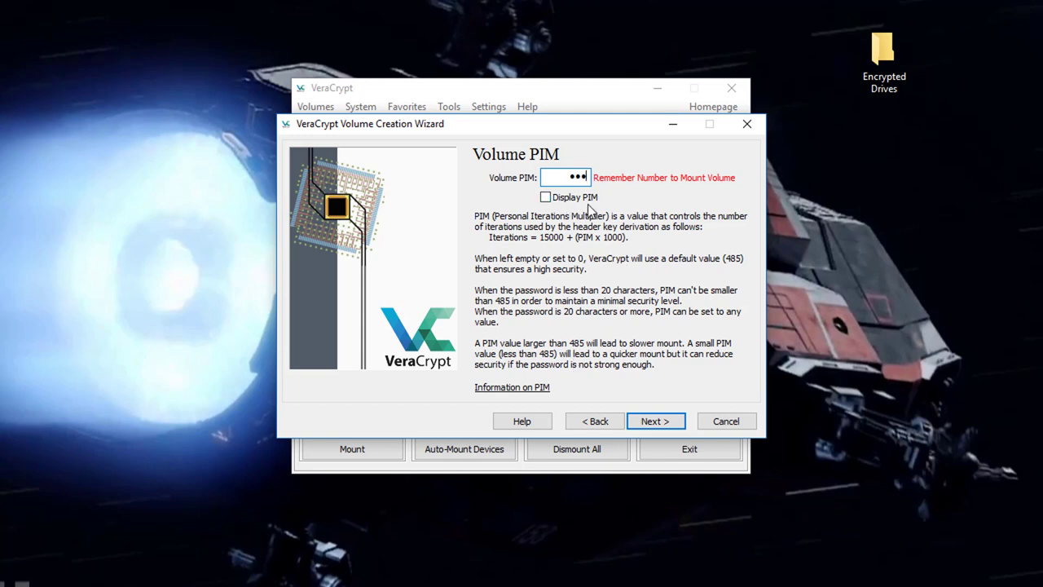
Toggle Display PIM on and off twice to verify the entered PIM, leaving it masked
{"action": "left_click", "coordinate": [545, 197]}
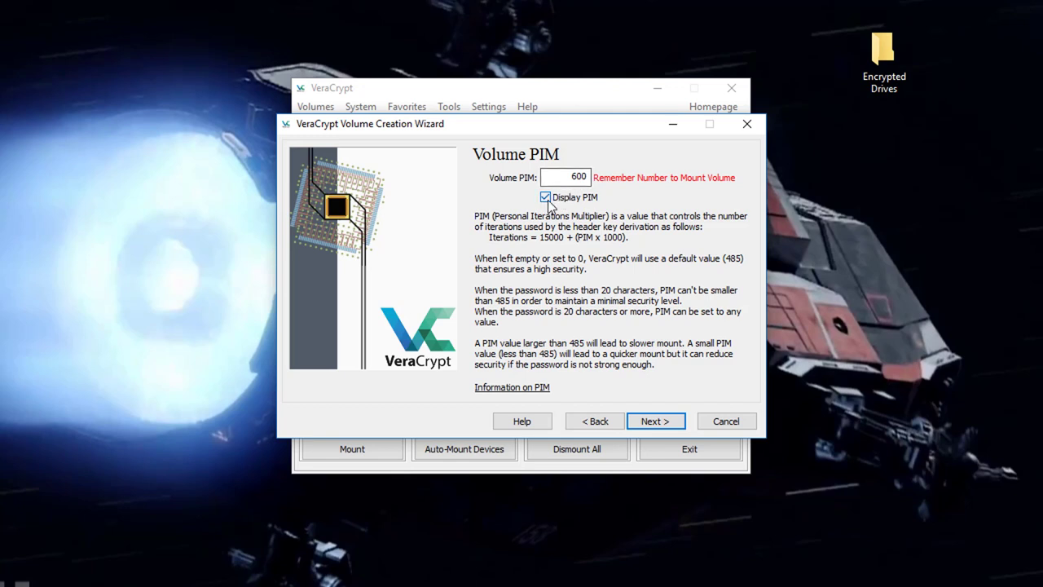
{"action": "left_click", "coordinate": [545, 197]}
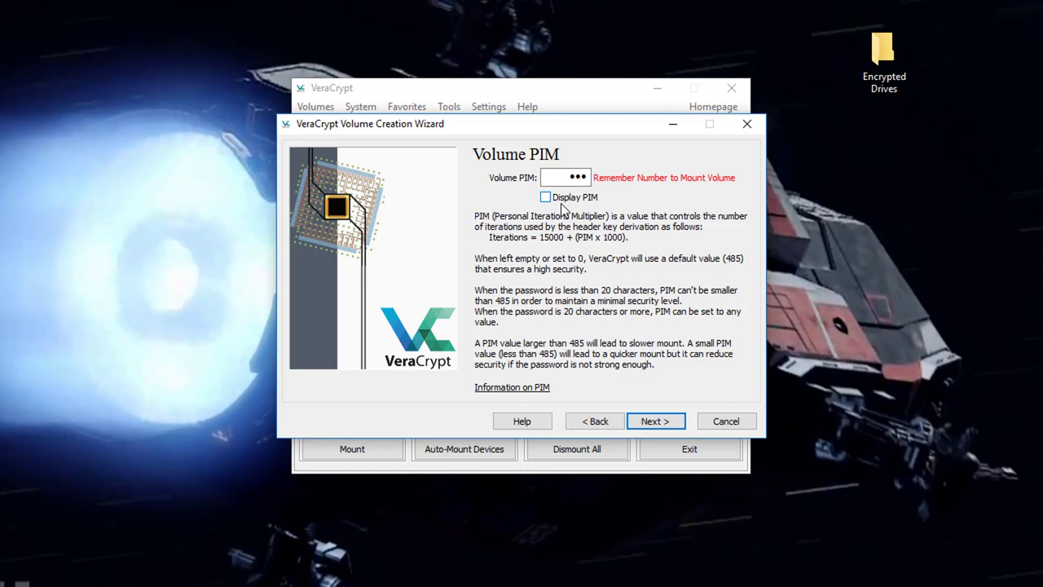
{"action": "left_click", "coordinate": [545, 196]}
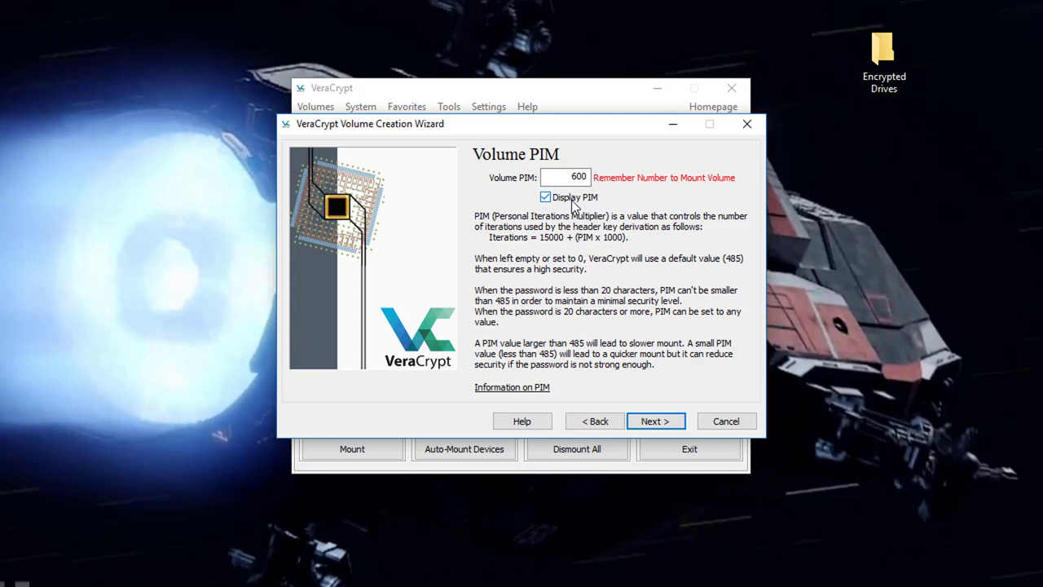
{"action": "left_click", "coordinate": [545, 197]}
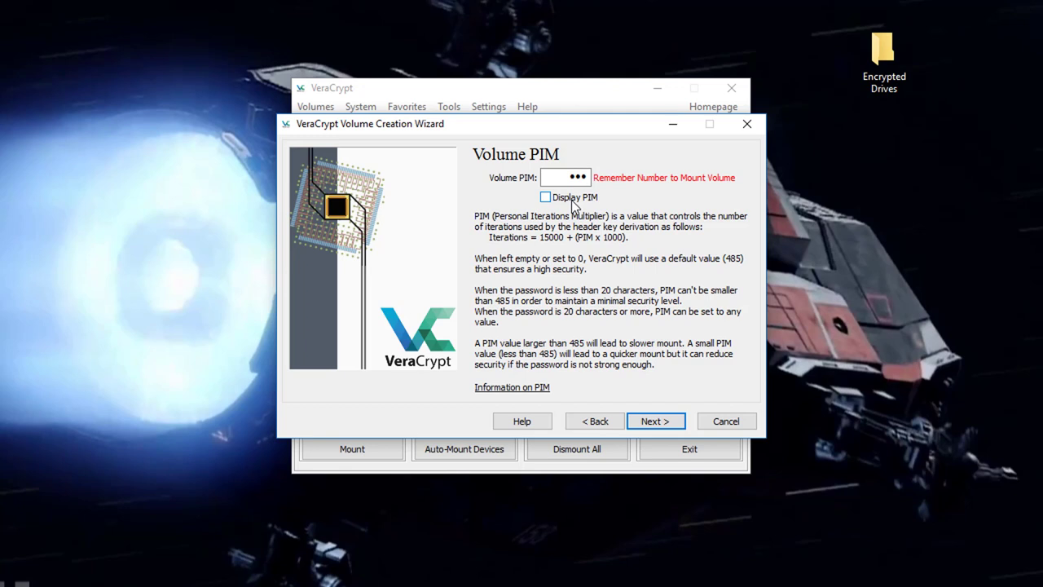
{"action": "mouse_move", "coordinate": [622, 295]}
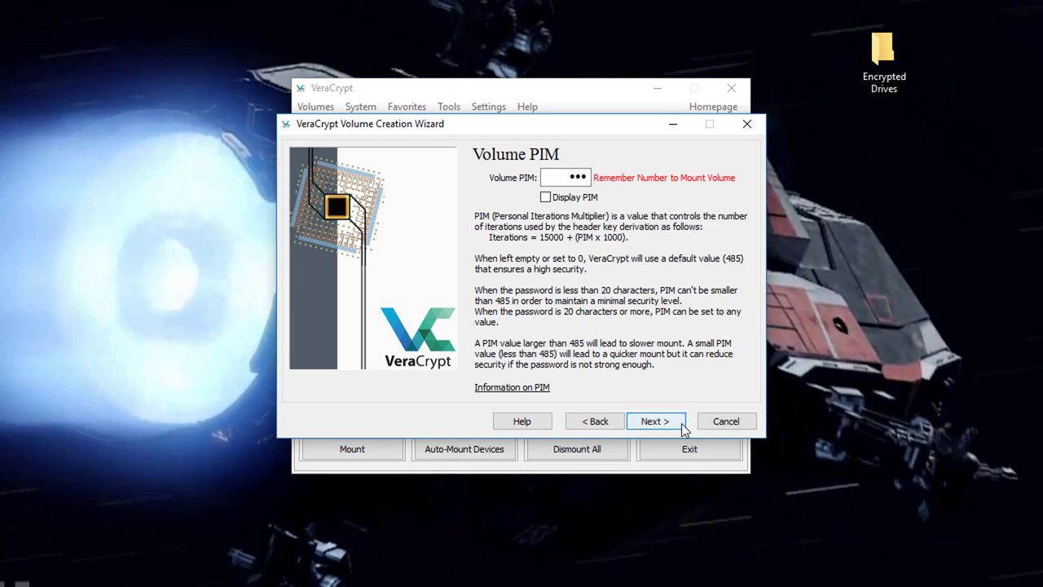
Accept the larger-PIM slower-mount warning and reach the Volume Format page
{"action": "left_click", "coordinate": [655, 421]}
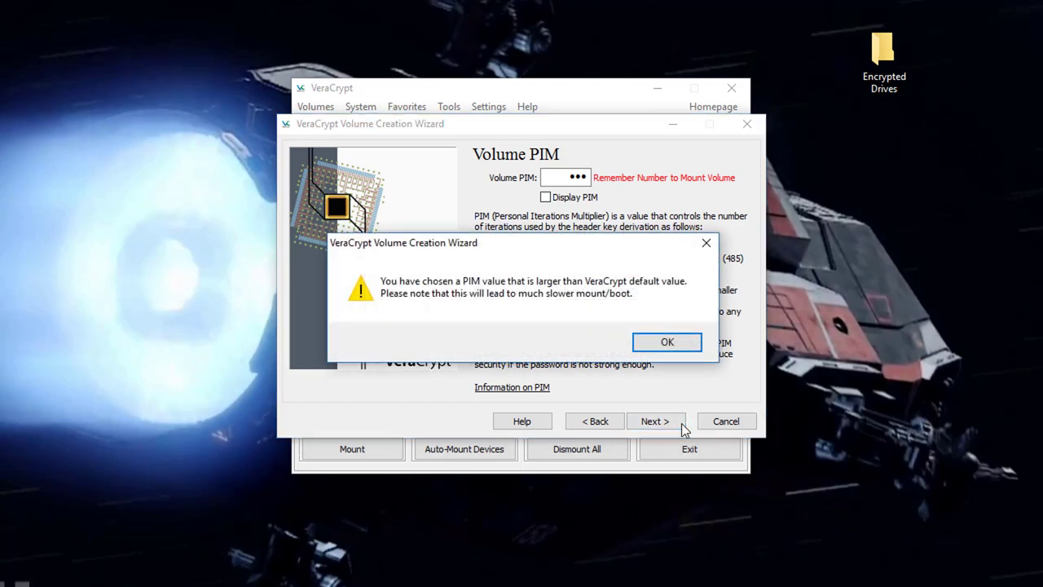
{"action": "mouse_move", "coordinate": [485, 293]}
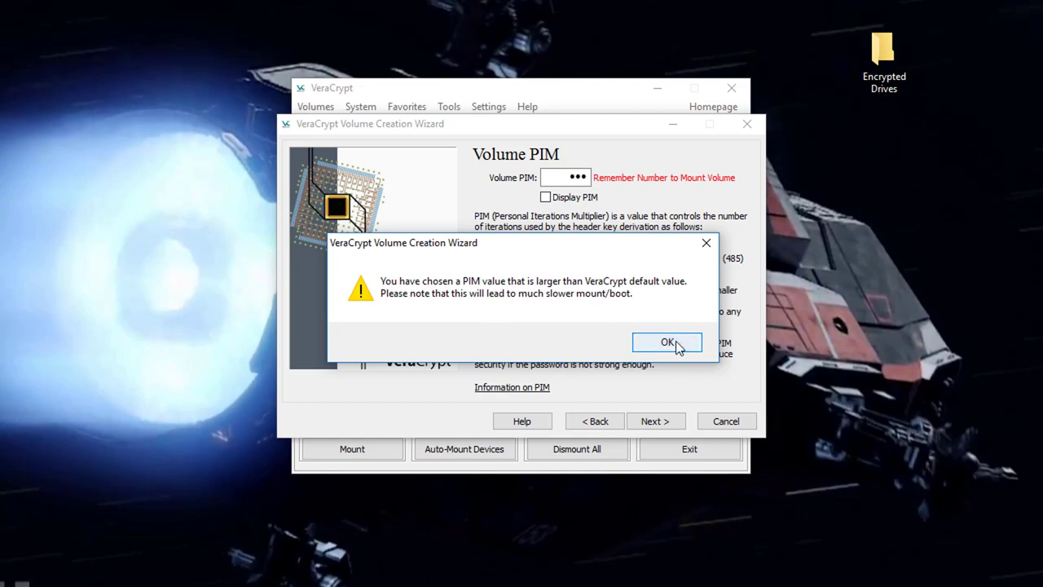
{"action": "left_click", "coordinate": [667, 341]}
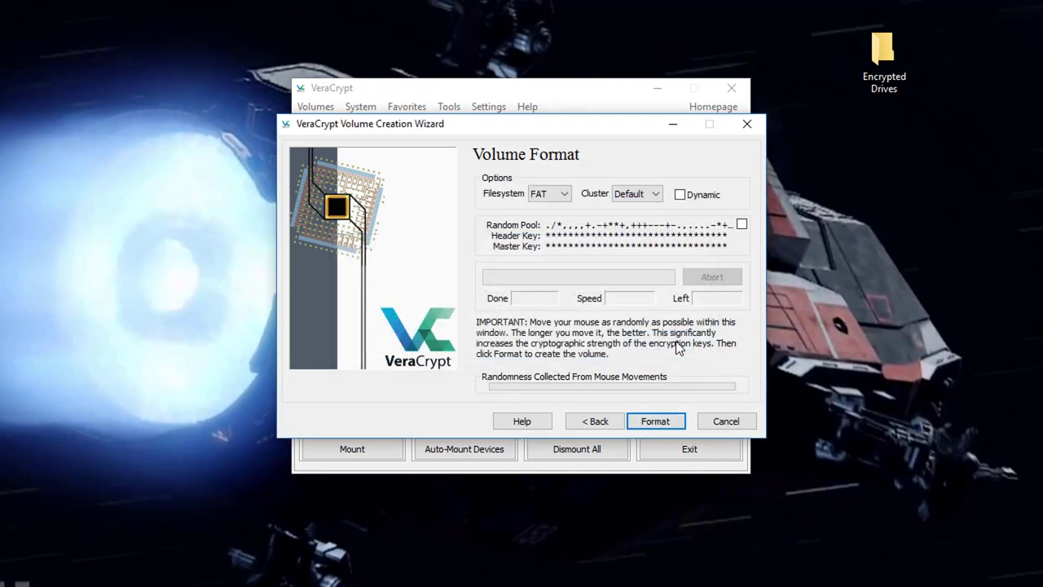
{"action": "mouse_move", "coordinate": [648, 330]}
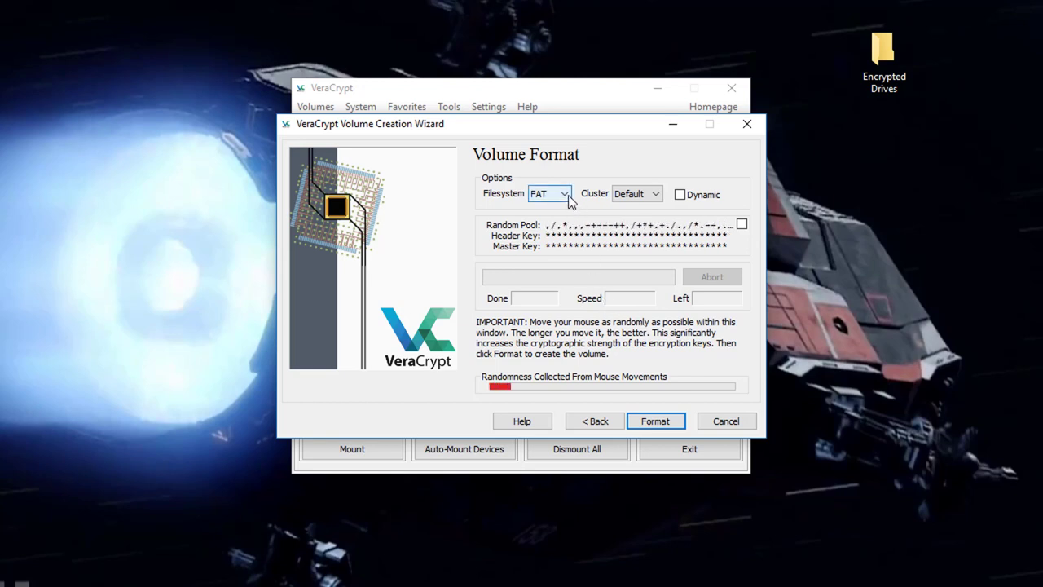
Choose NTFS as the new volume's filesystem before collecting randomness
{"action": "left_click", "coordinate": [563, 194]}
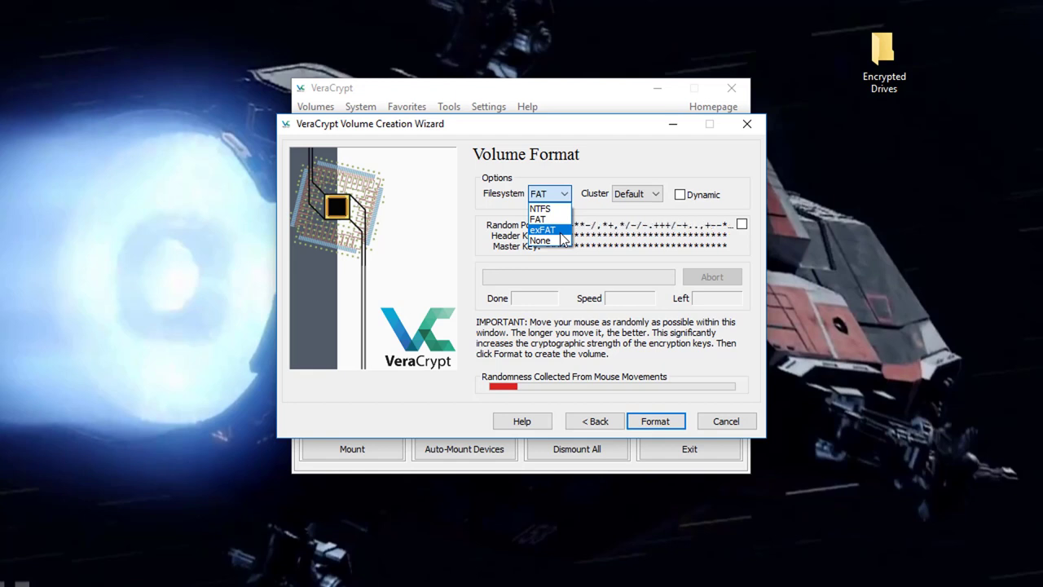
{"action": "mouse_move", "coordinate": [563, 239]}
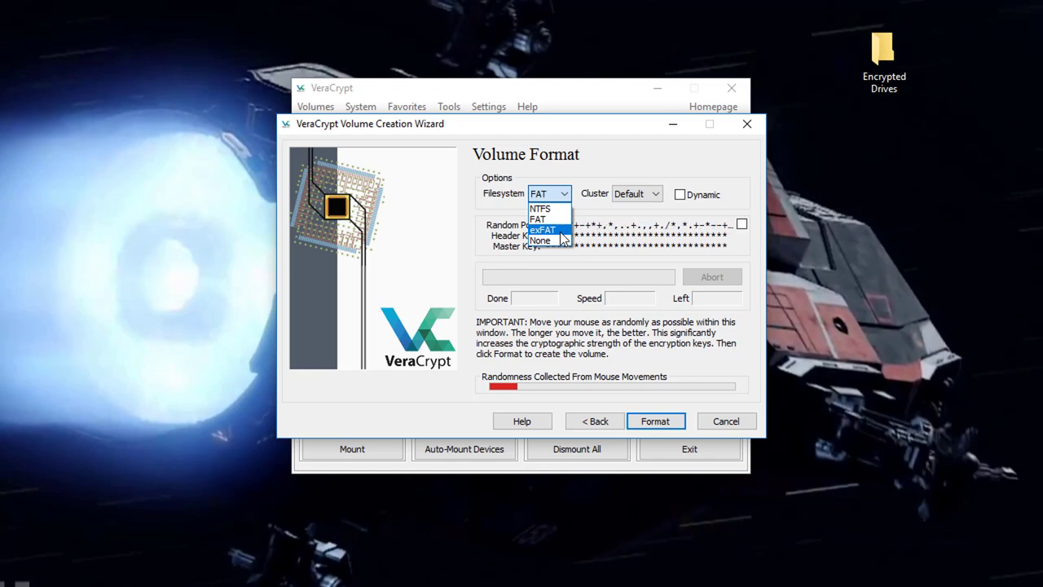
{"action": "mouse_move", "coordinate": [542, 209]}
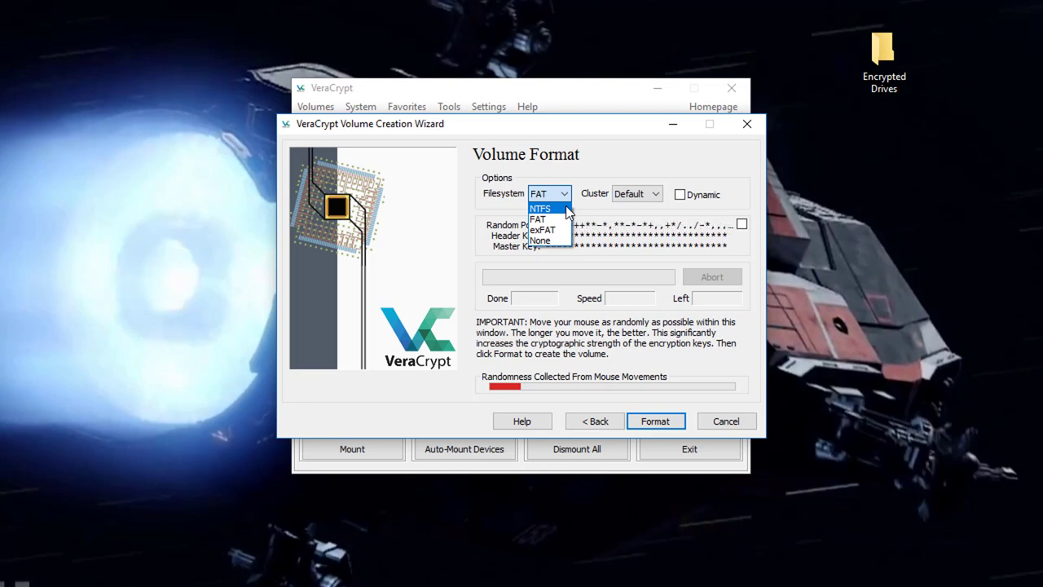
{"action": "left_click", "coordinate": [541, 208]}
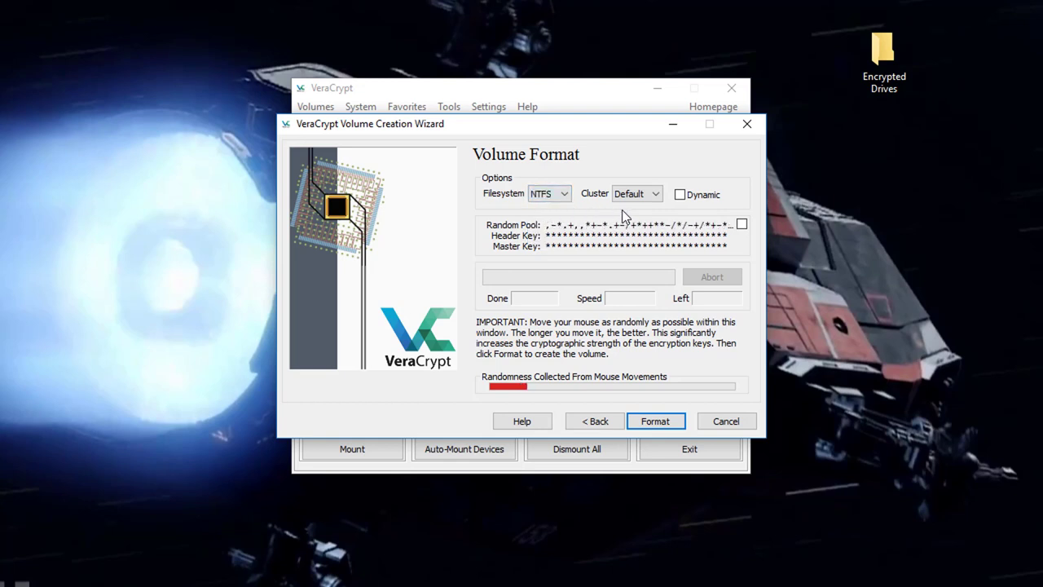
{"action": "mouse_move", "coordinate": [626, 215]}
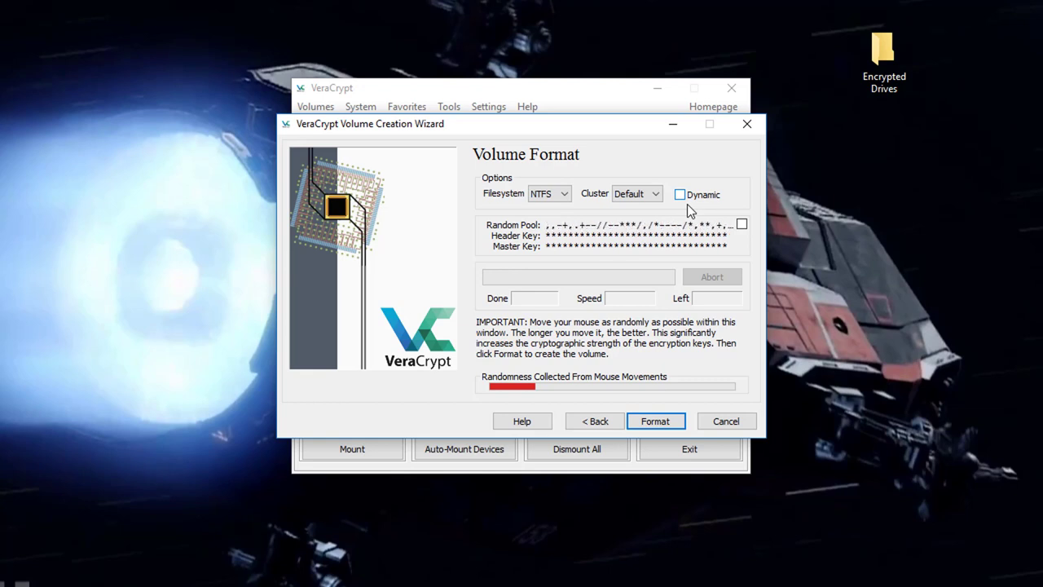
{"action": "mouse_move", "coordinate": [448, 175]}
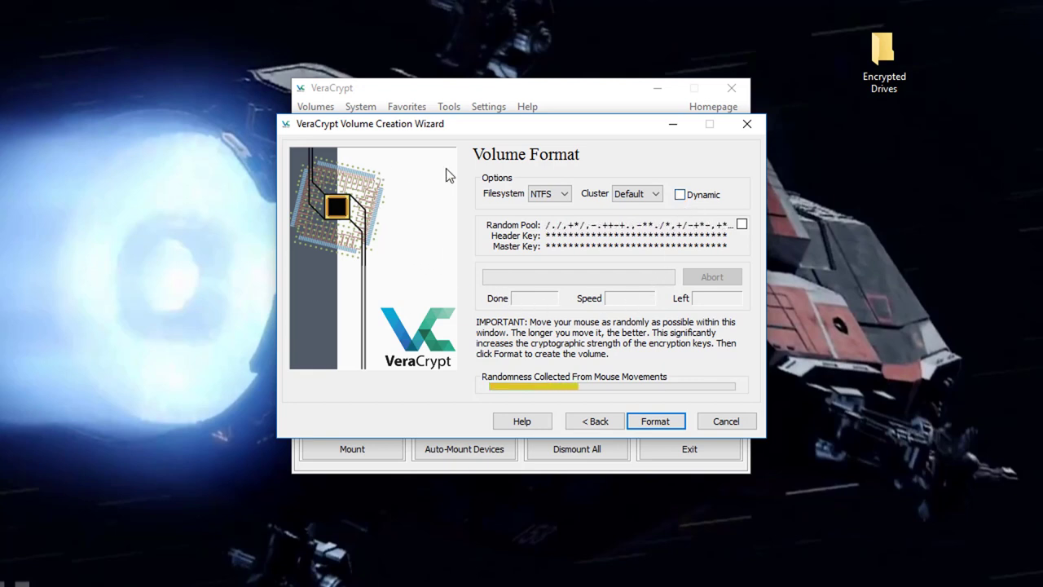
{"action": "mouse_move", "coordinate": [591, 216]}
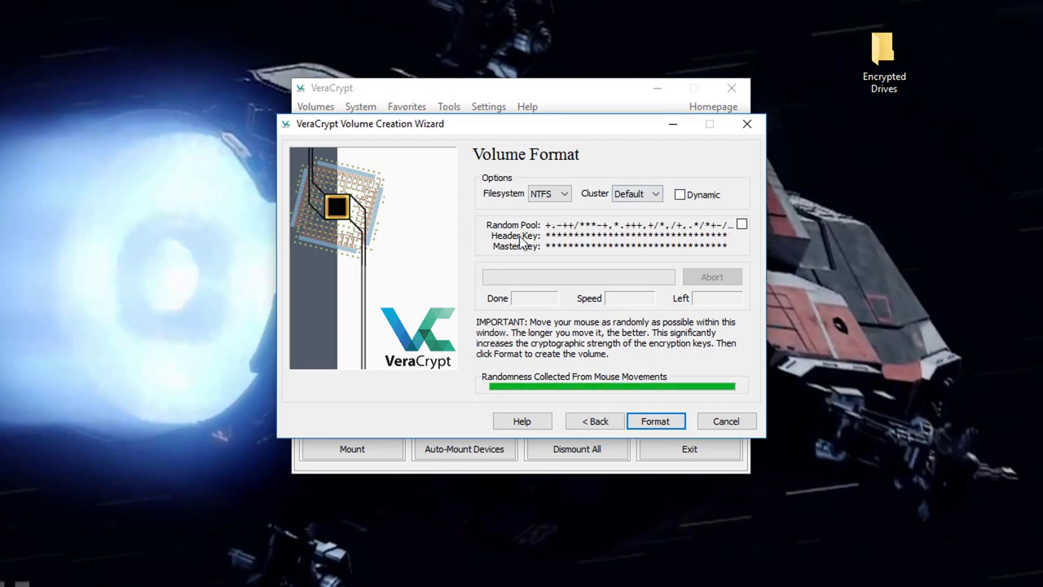
{"action": "mouse_move", "coordinate": [396, 286]}
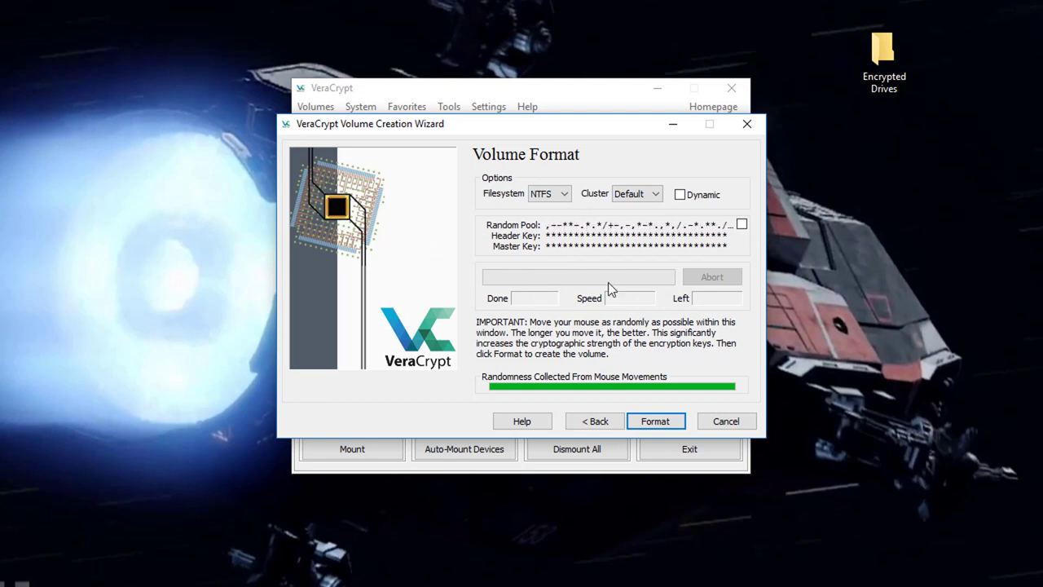
{"action": "mouse_move", "coordinate": [590, 248]}
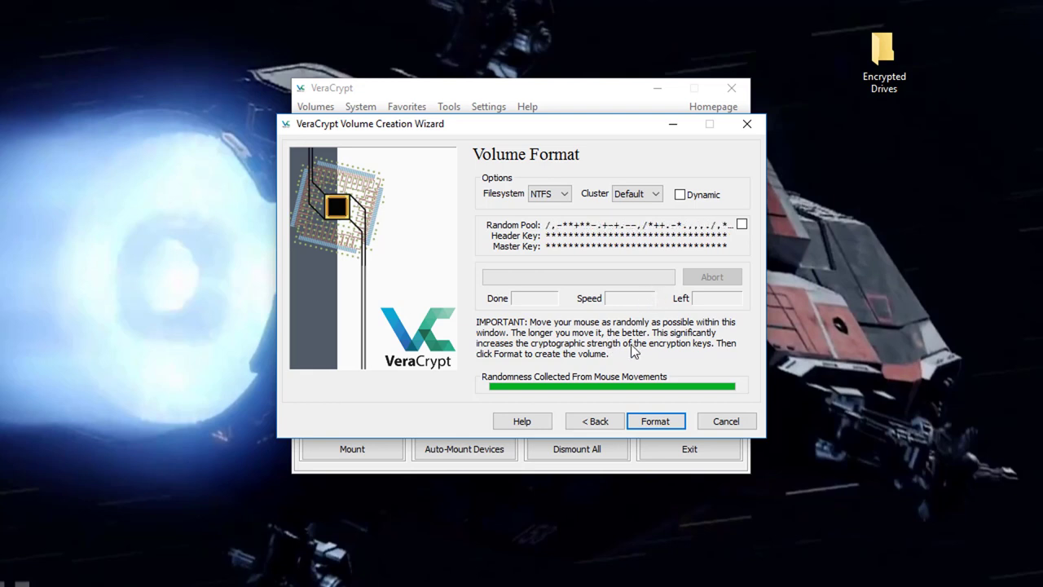
{"action": "mouse_move", "coordinate": [748, 380]}
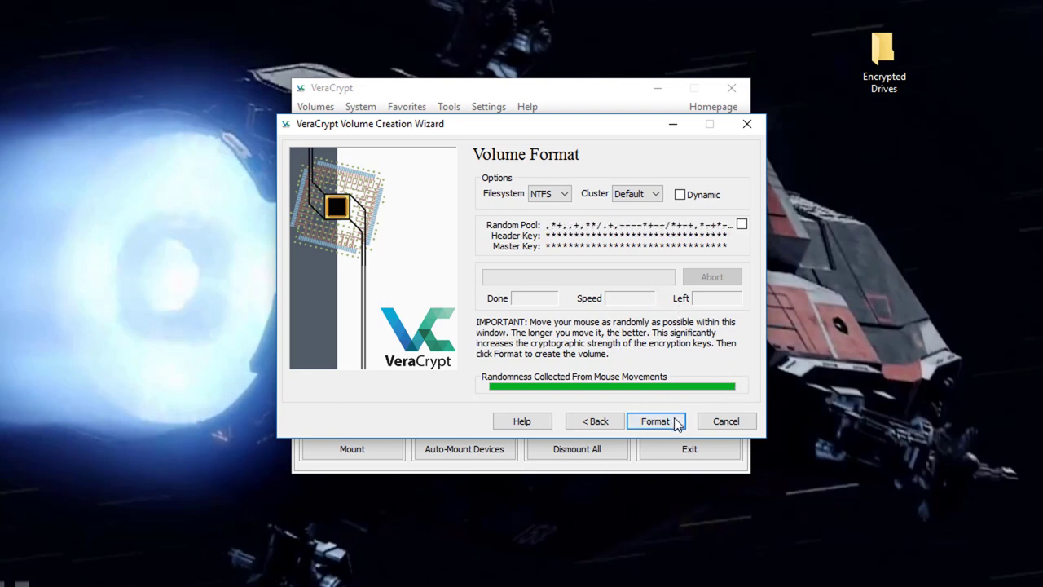
Format the 1 GB NTFS container until it reports successful creation
{"action": "left_click", "coordinate": [655, 421]}
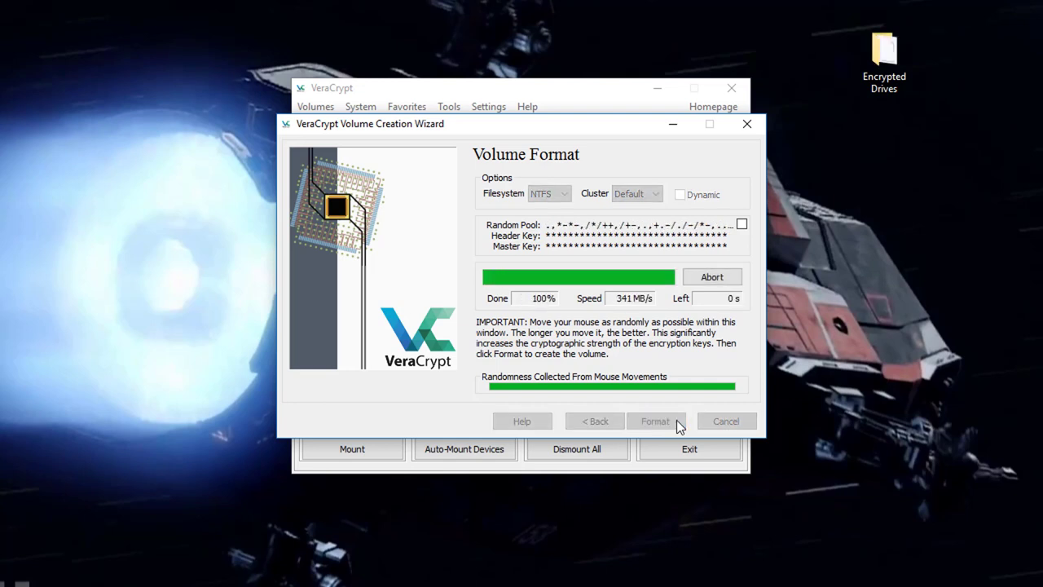
{"action": "left_click", "coordinate": [655, 421]}
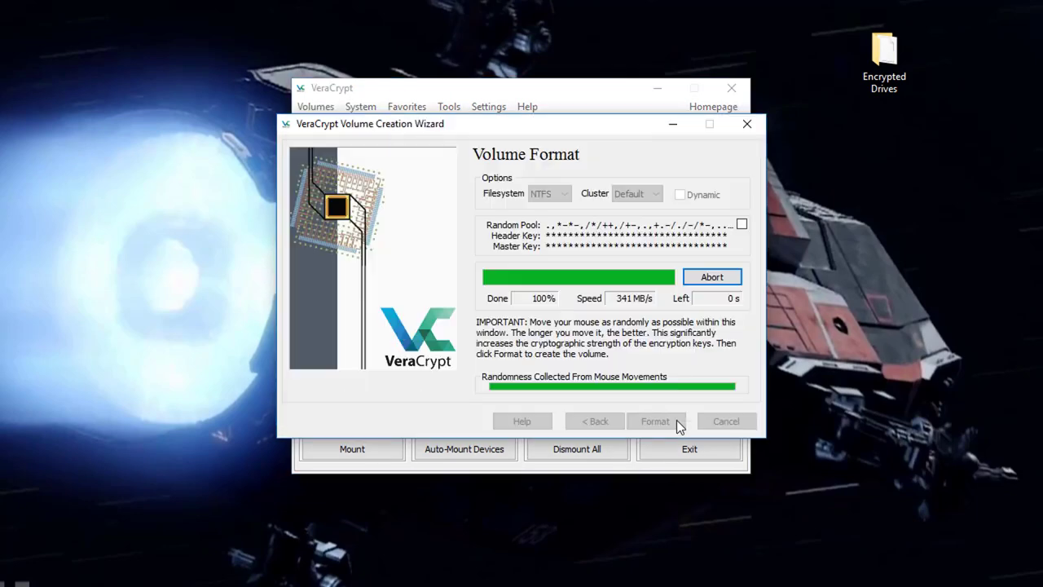
{"action": "left_click", "coordinate": [656, 420]}
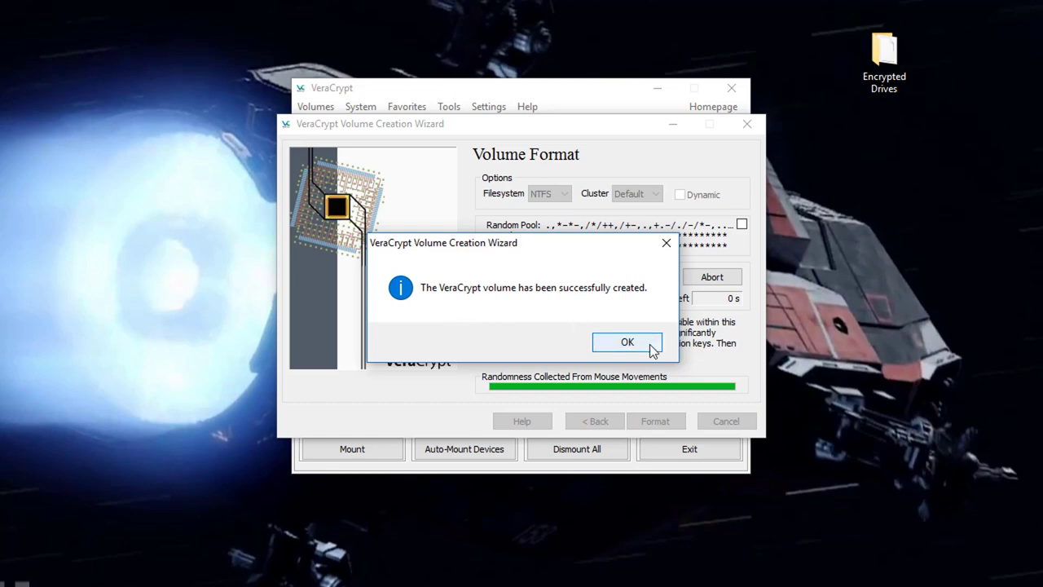
Acknowledge the success message and exit the wizard to VeraCrypt's main window
{"action": "left_click", "coordinate": [627, 341]}
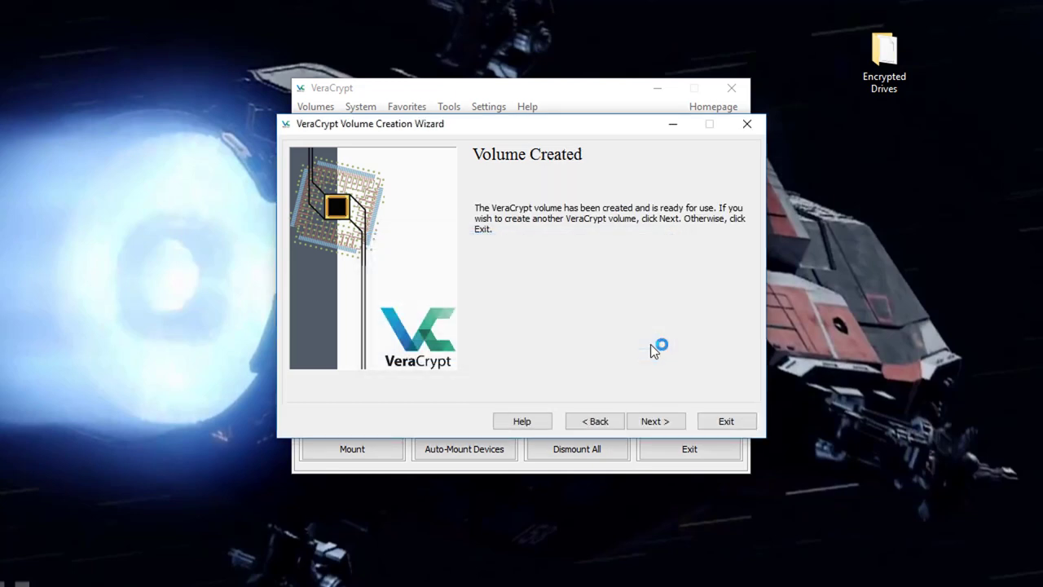
{"action": "mouse_move", "coordinate": [679, 377]}
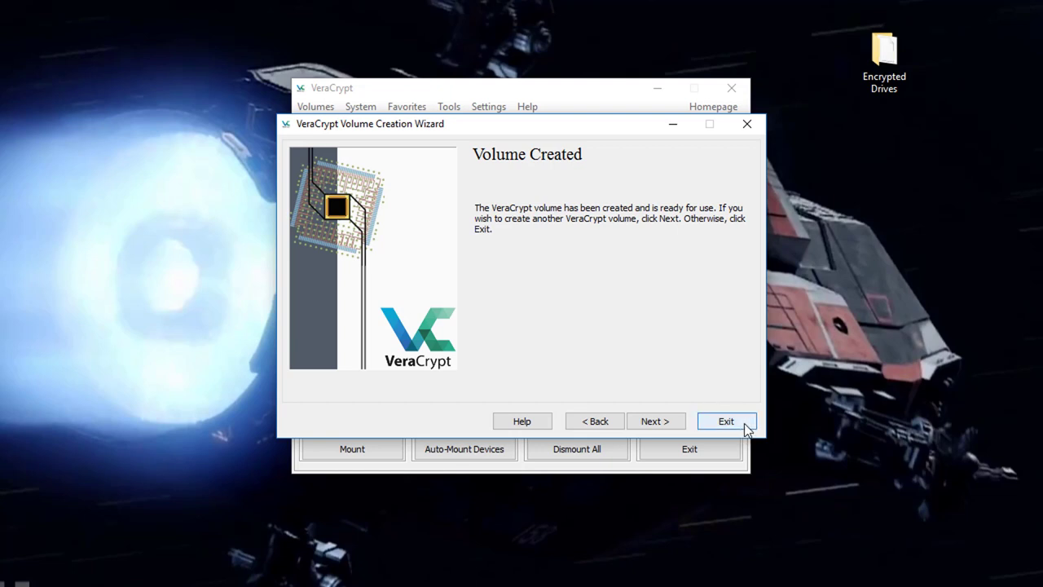
{"action": "left_click", "coordinate": [726, 421]}
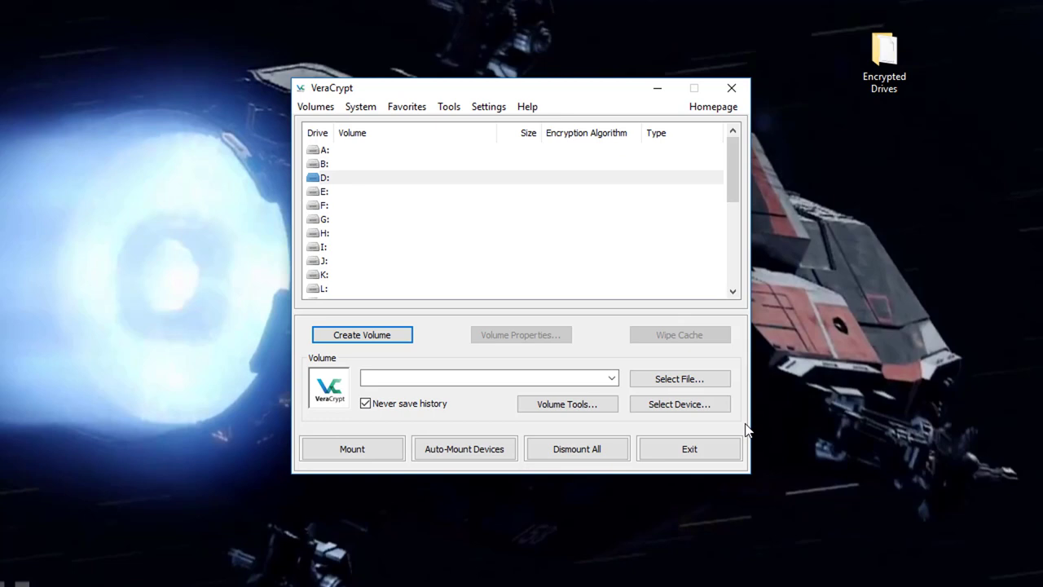
{"action": "mouse_move", "coordinate": [706, 318]}
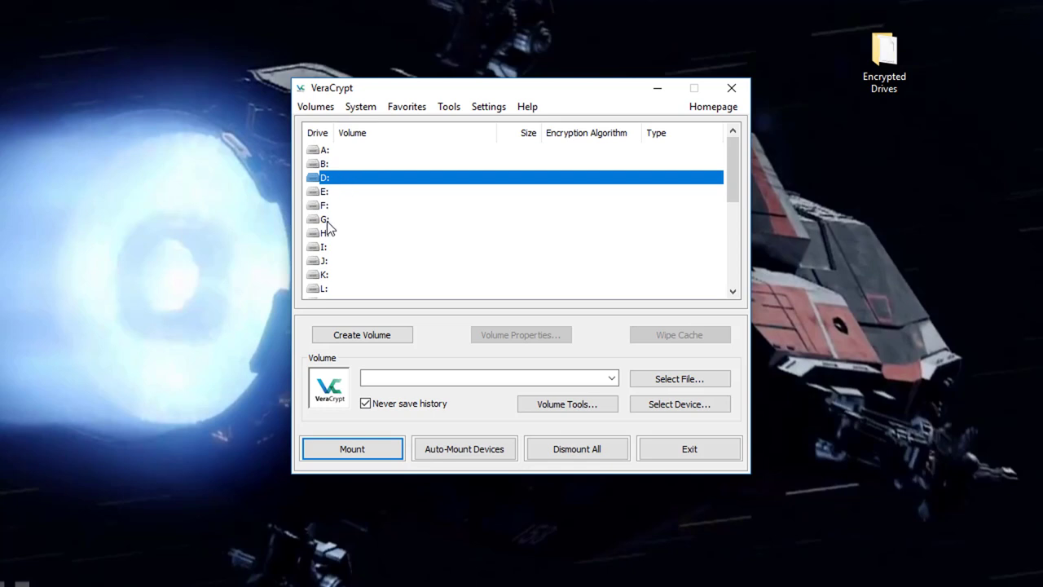
{"action": "mouse_move", "coordinate": [332, 236]}
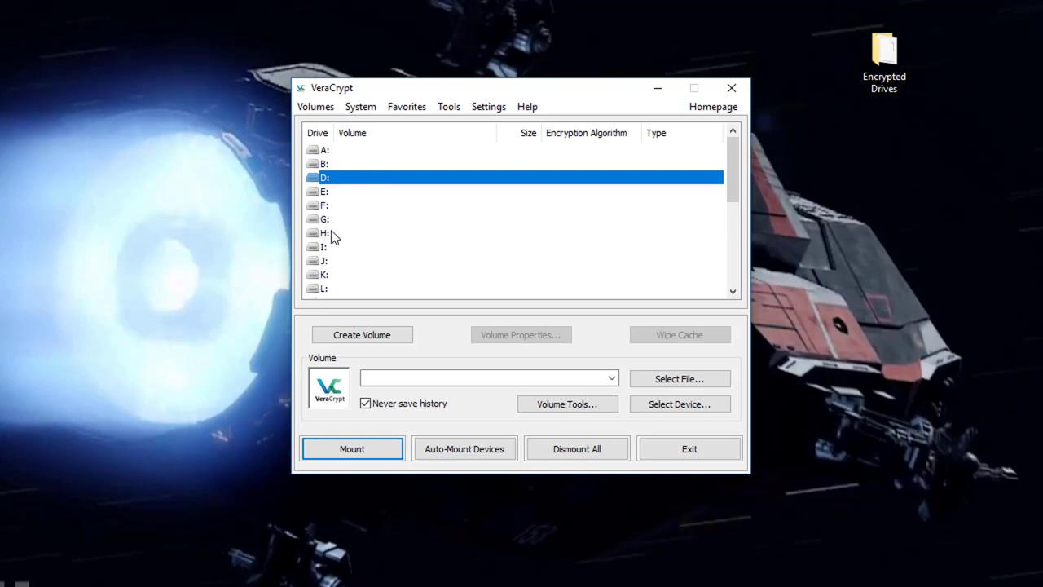
{"action": "mouse_move", "coordinate": [389, 196]}
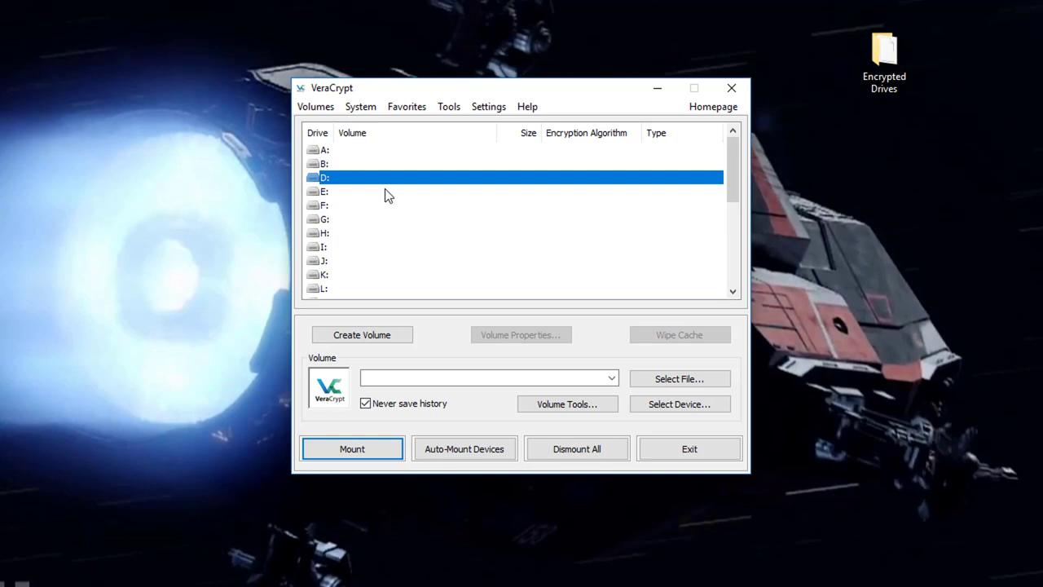
{"action": "mouse_move", "coordinate": [611, 377]}
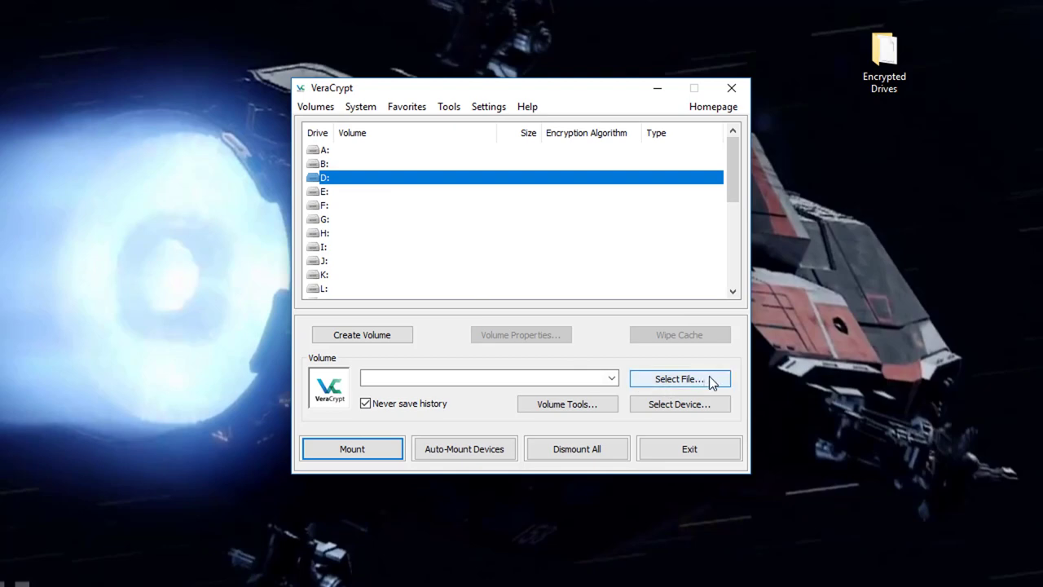
Browse to Desktop's Encrypted Drives folder and pick AnEncryptedDrive as the volume file
{"action": "left_click", "coordinate": [678, 378]}
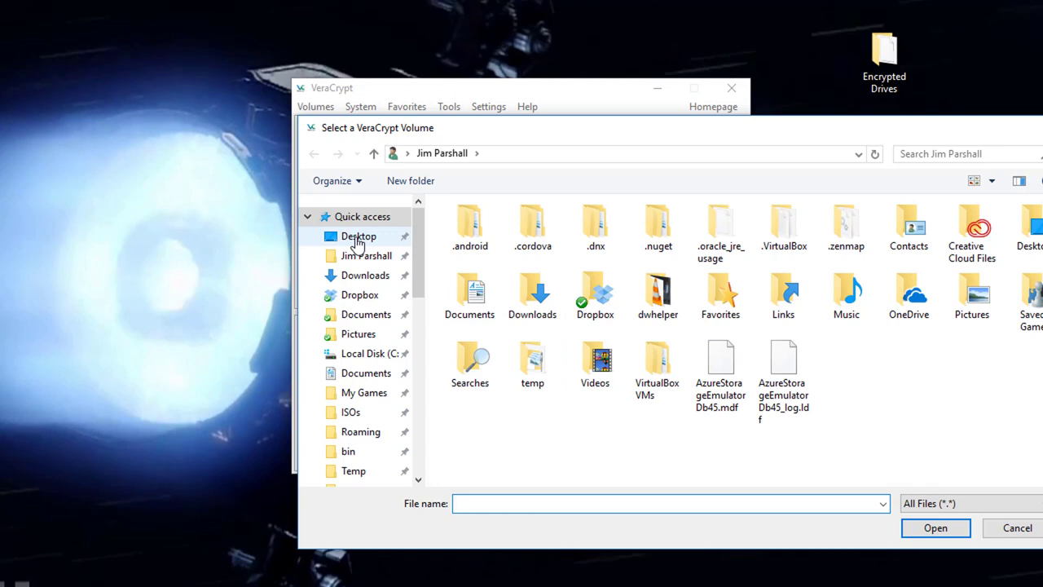
{"action": "left_click", "coordinate": [357, 235]}
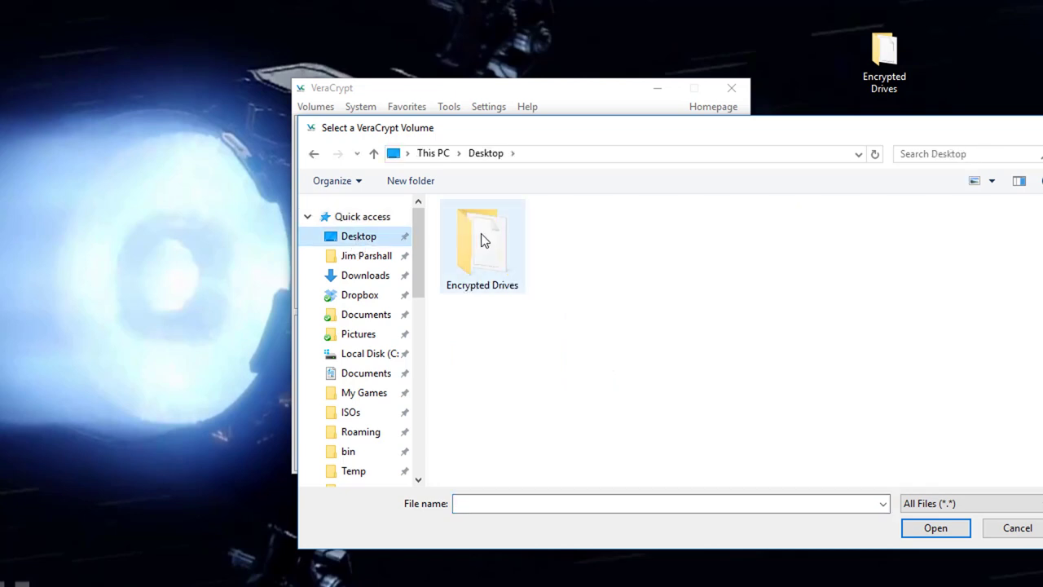
{"action": "double_click", "coordinate": [481, 236]}
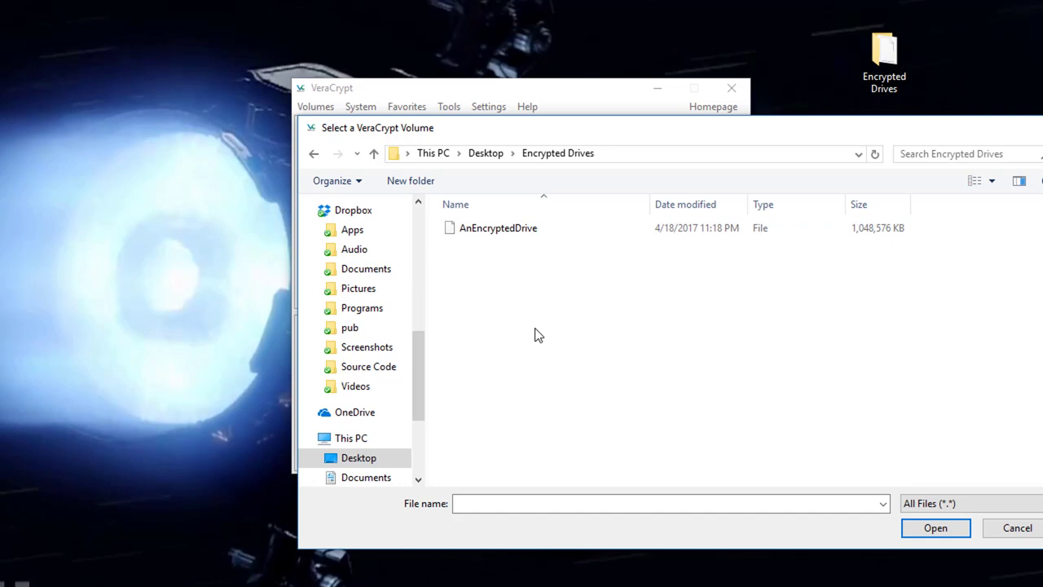
{"action": "left_click", "coordinate": [498, 228]}
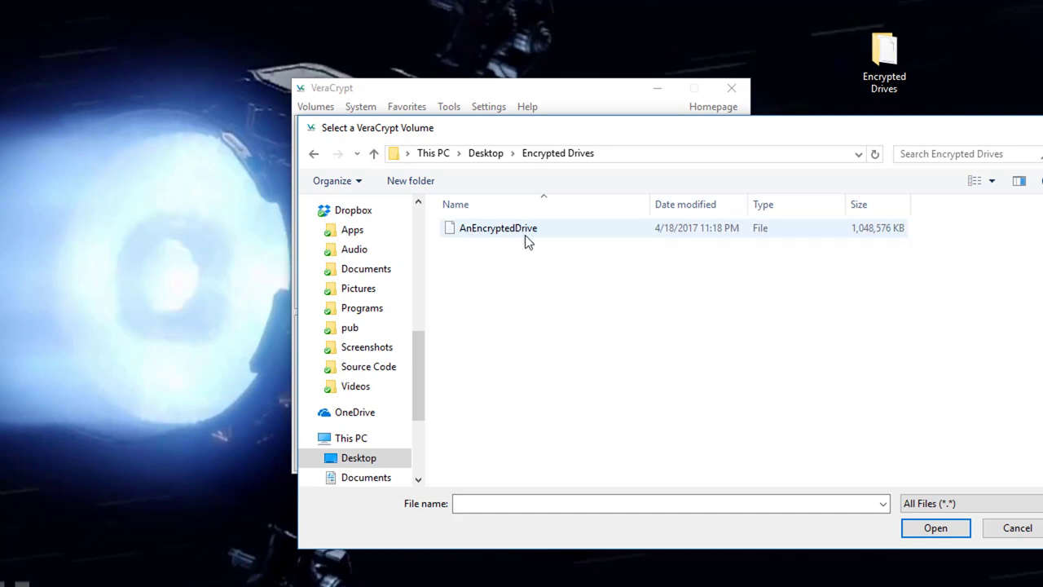
{"action": "mouse_move", "coordinate": [546, 242]}
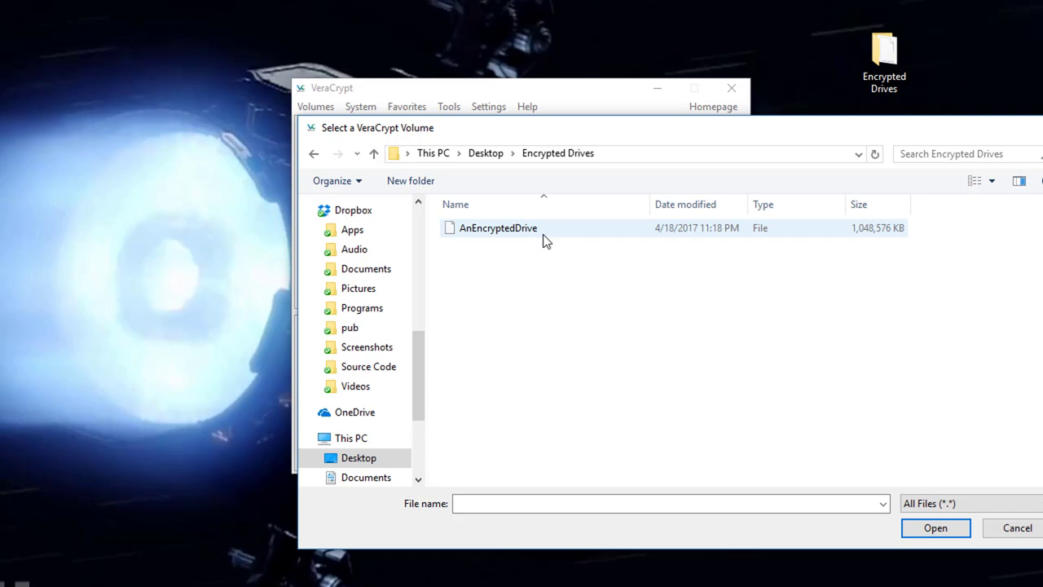
{"action": "left_click", "coordinate": [498, 227]}
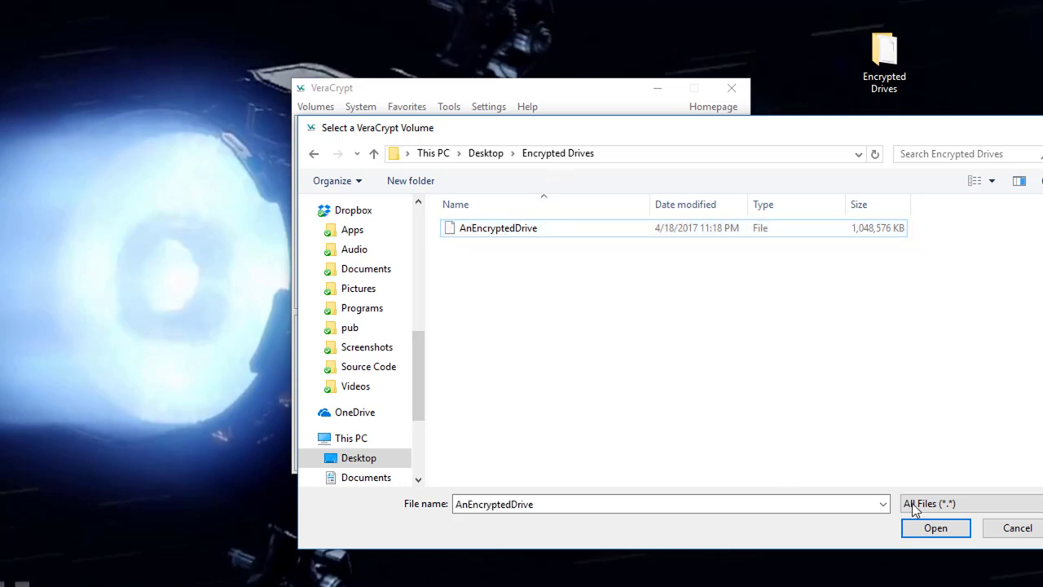
Confirm AnEncryptedDrive so its path fills the Volume field for drive D:
{"action": "left_click", "coordinate": [936, 528]}
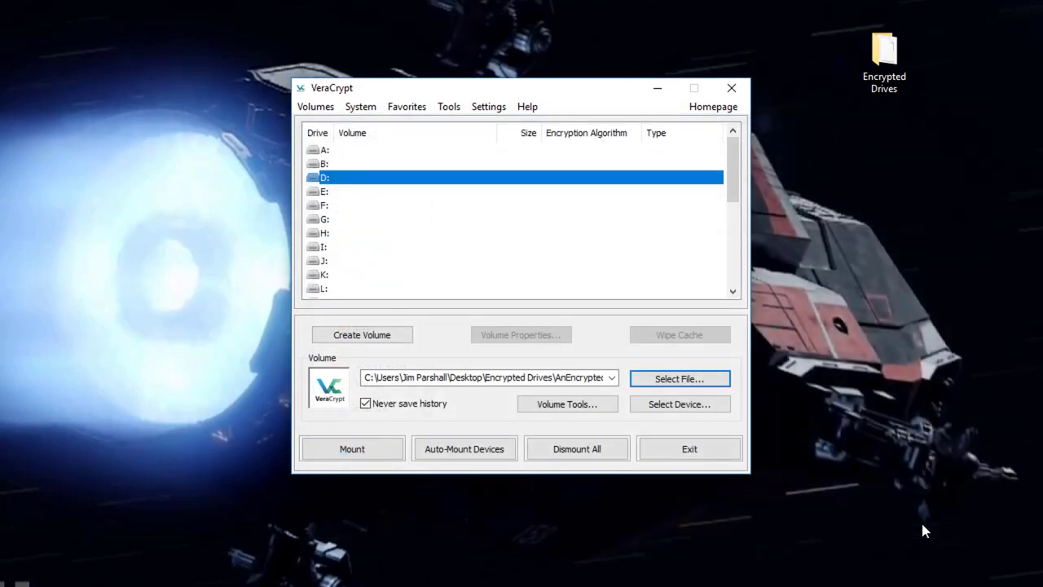
{"action": "mouse_move", "coordinate": [573, 363]}
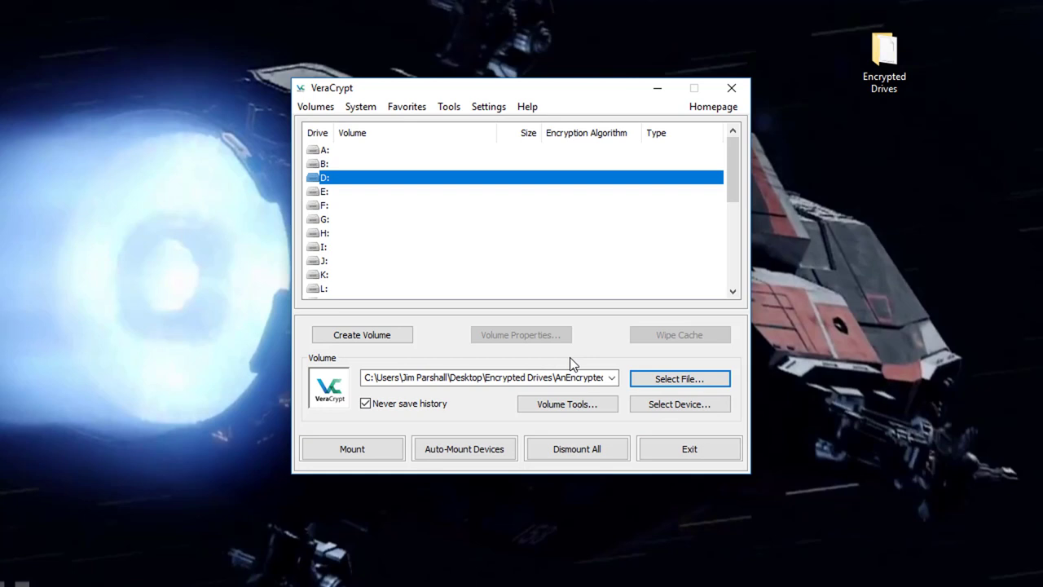
{"action": "mouse_move", "coordinate": [391, 431]}
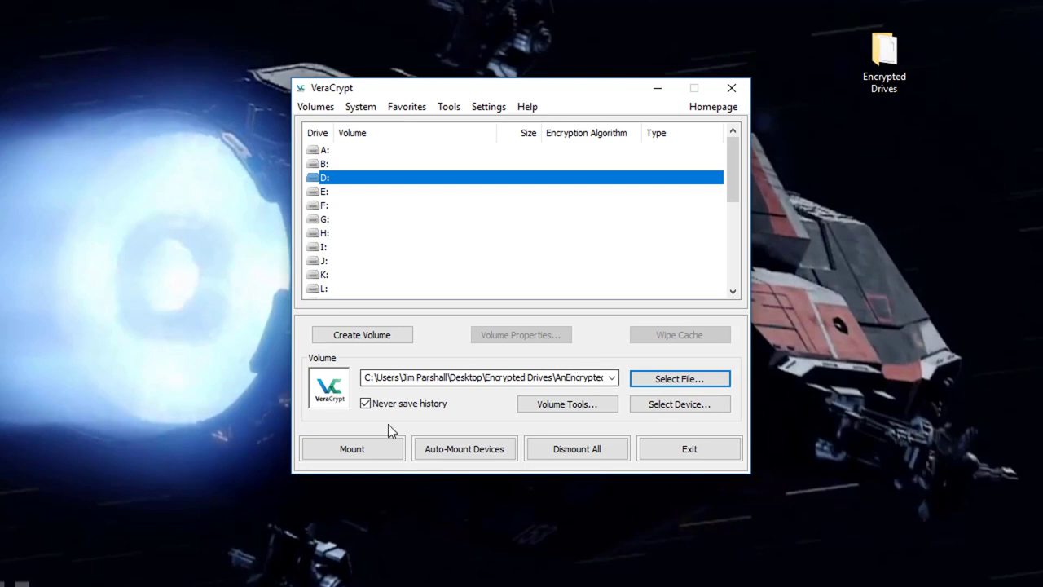
{"action": "left_click", "coordinate": [351, 448]}
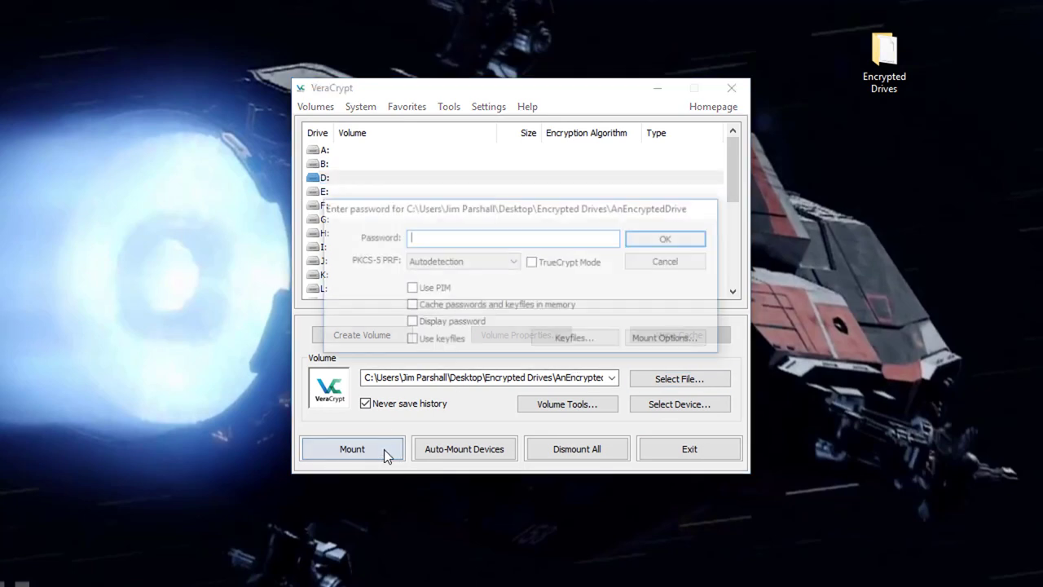
{"action": "left_click", "coordinate": [351, 448]}
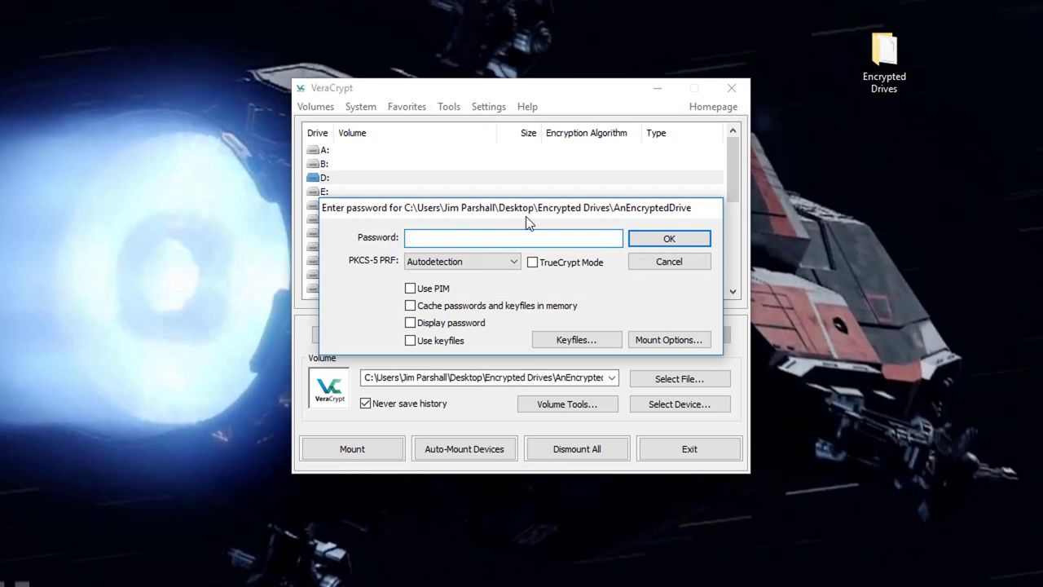
{"action": "left_click", "coordinate": [514, 237]}
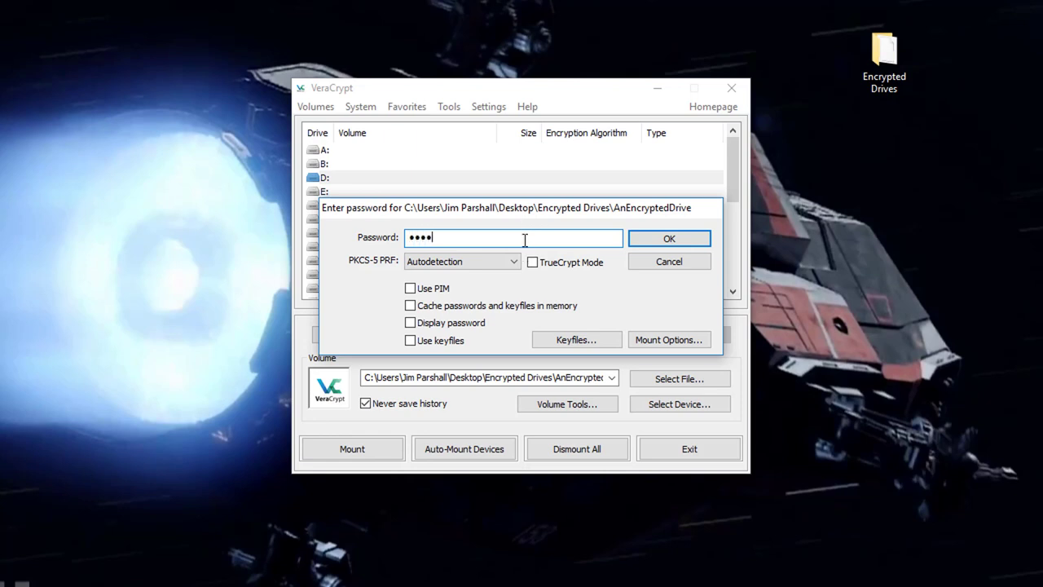
{"action": "type", "text": "••••"}
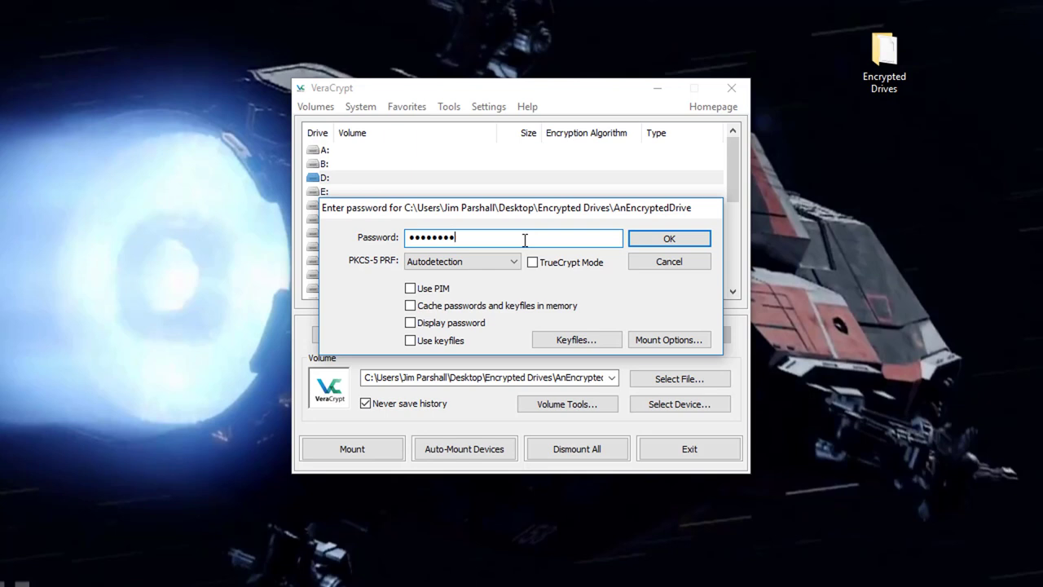
{"action": "mouse_move", "coordinate": [515, 255]}
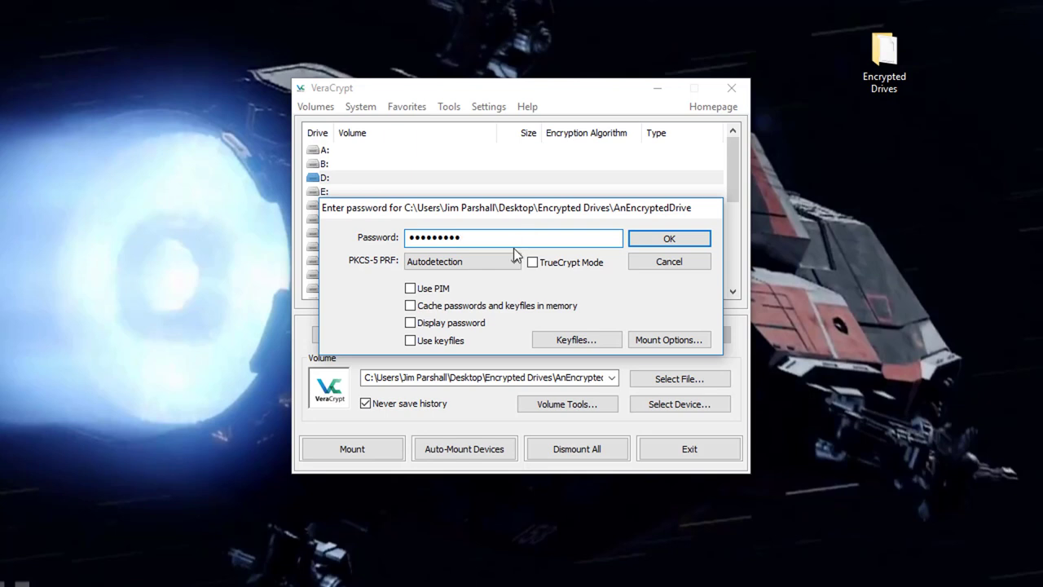
{"action": "left_click", "coordinate": [410, 288]}
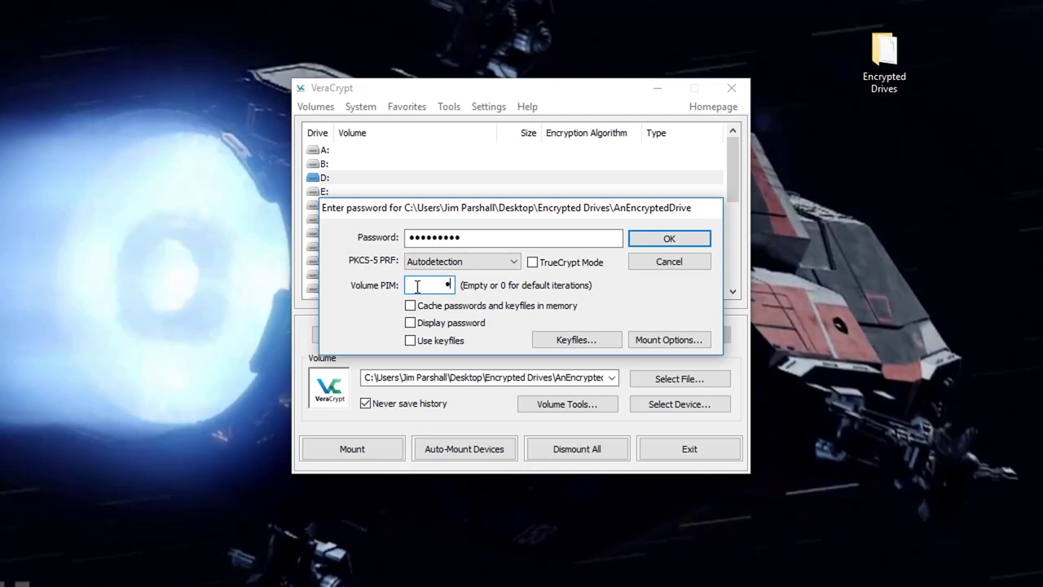
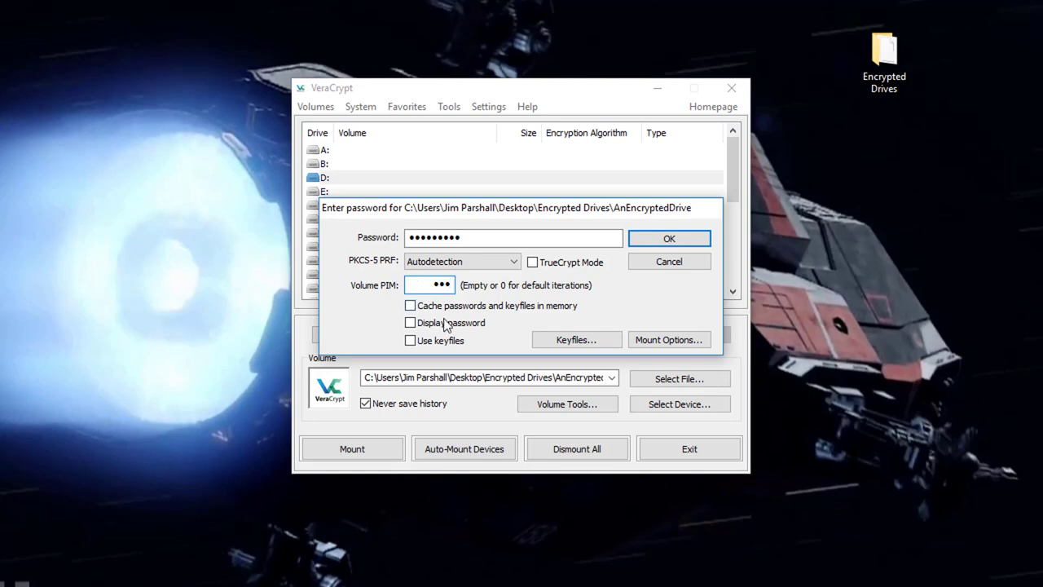
{"action": "mouse_move", "coordinate": [505, 336]}
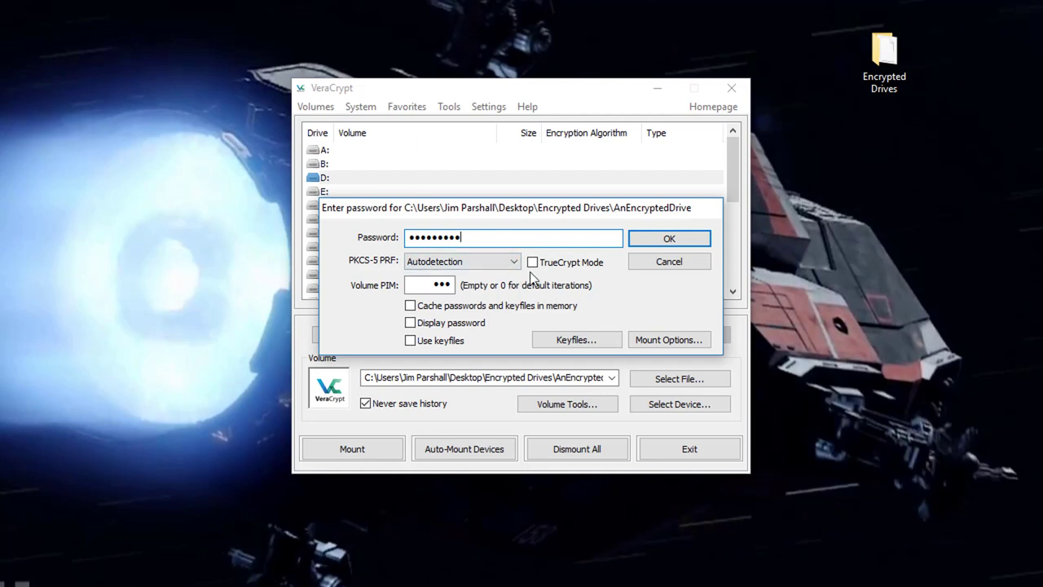
{"action": "left_click", "coordinate": [669, 238]}
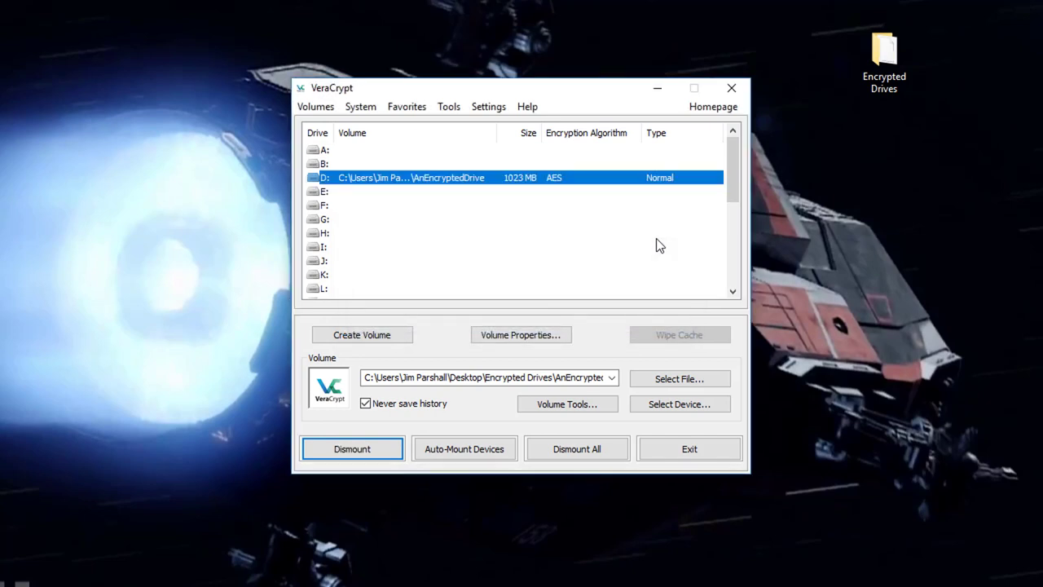
{"action": "mouse_move", "coordinate": [366, 196]}
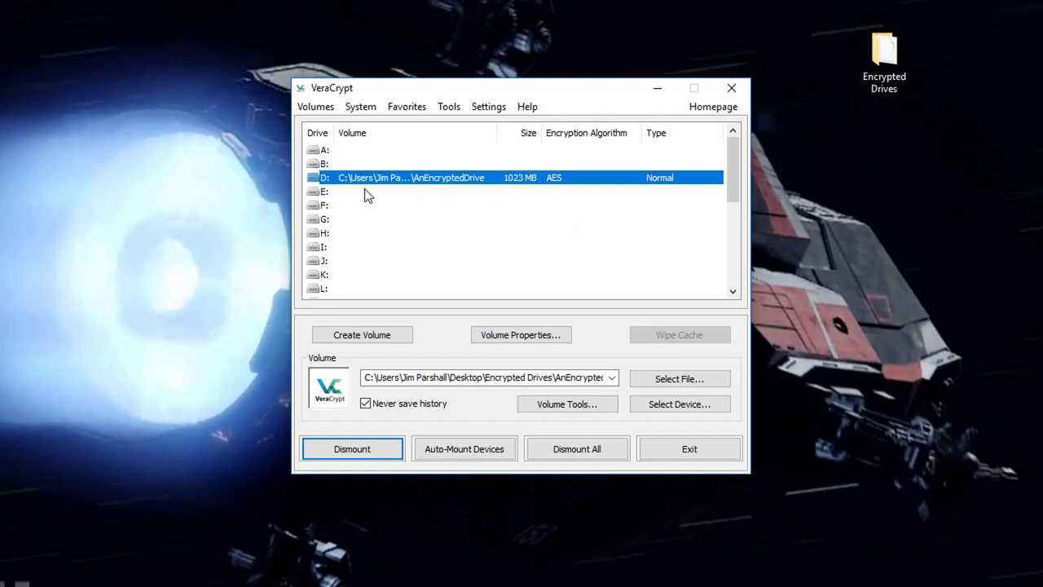
{"action": "mouse_move", "coordinate": [306, 187]}
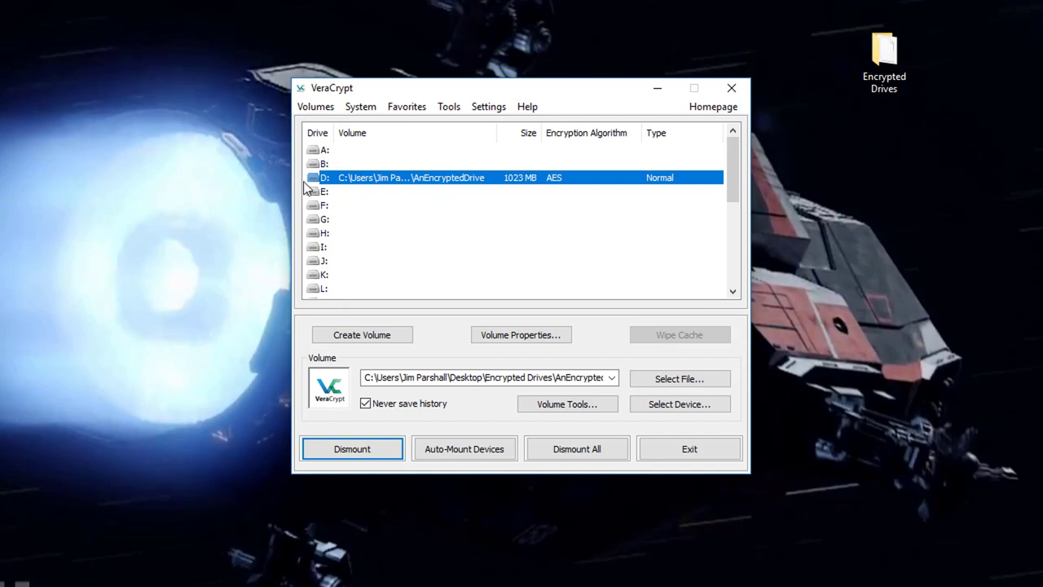
{"action": "mouse_move", "coordinate": [469, 194]}
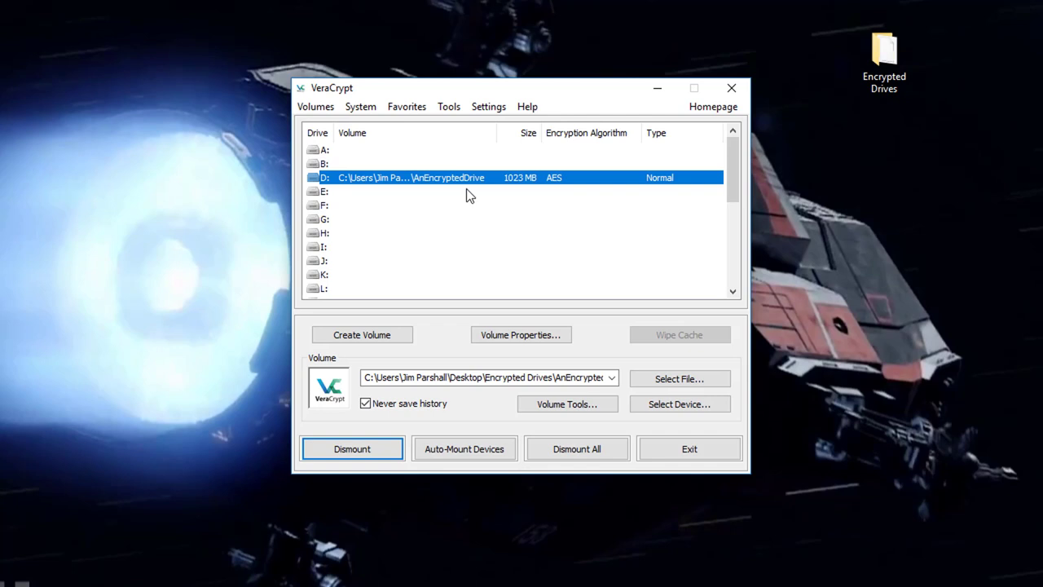
{"action": "mouse_move", "coordinate": [202, 438]}
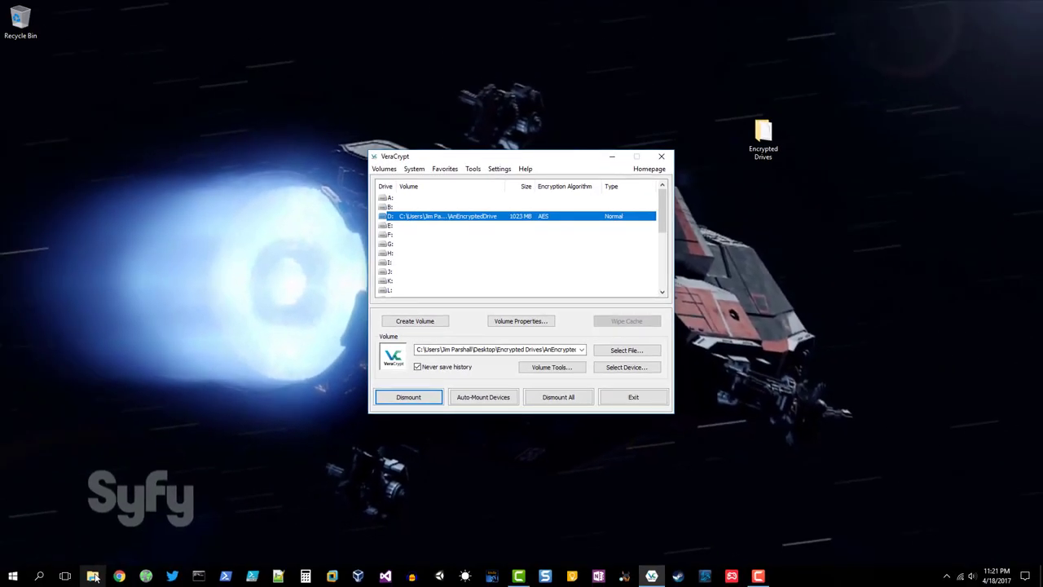
Bring up a File Explorer window on Quick access showing EncryptedDrive (D:)
{"action": "left_click", "coordinate": [93, 576]}
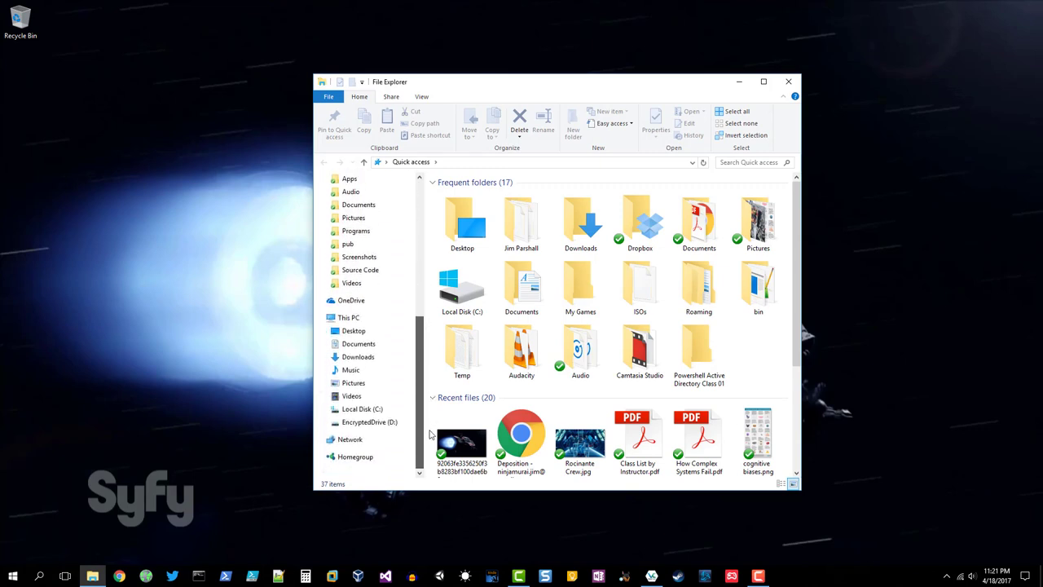
{"action": "left_click", "coordinate": [348, 317]}
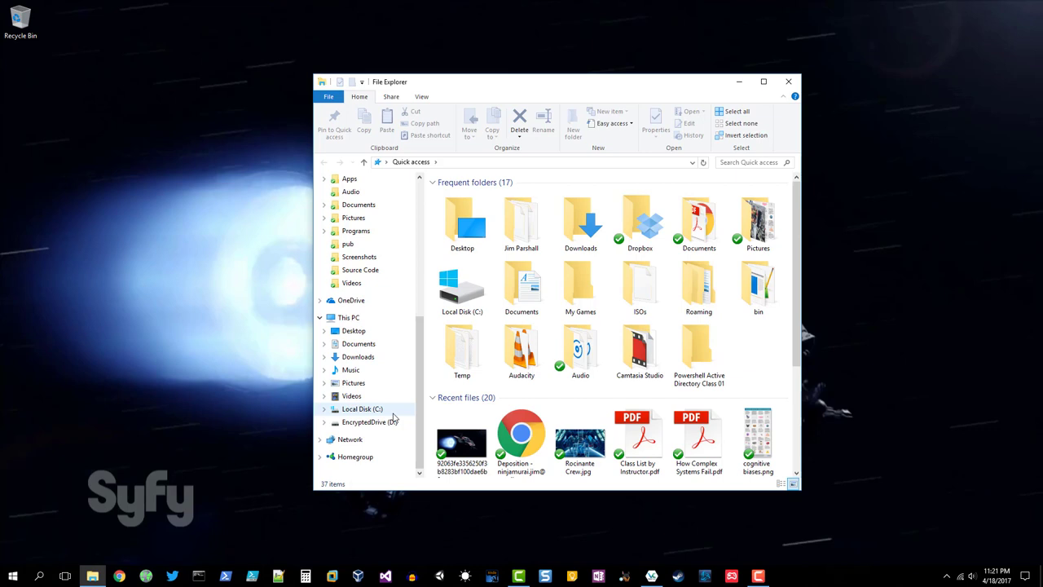
{"action": "mouse_move", "coordinate": [395, 422]}
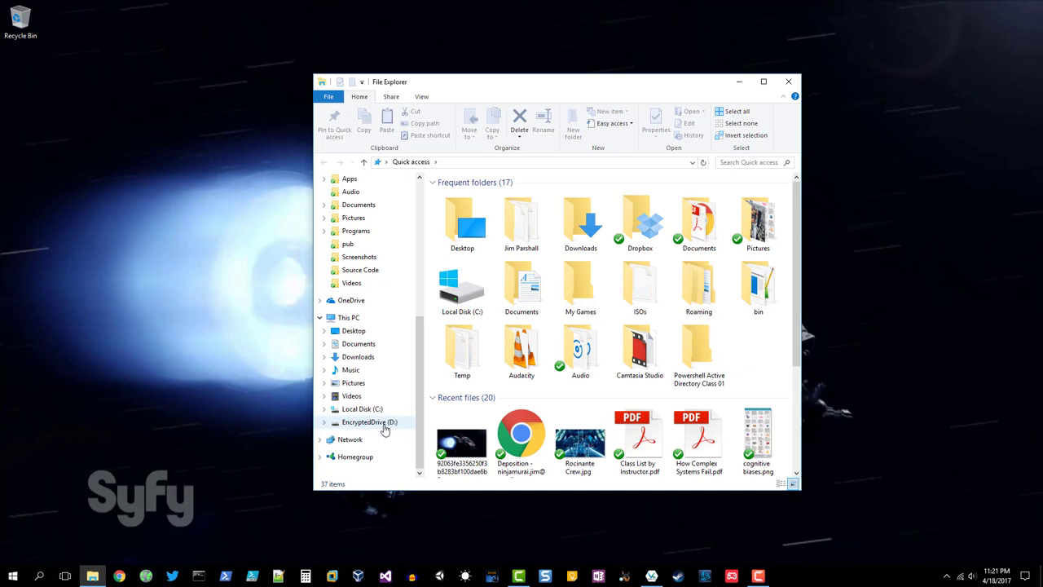
Create a new text document named foo.txt on EncryptedDrive (D:)
{"action": "left_click", "coordinate": [364, 422]}
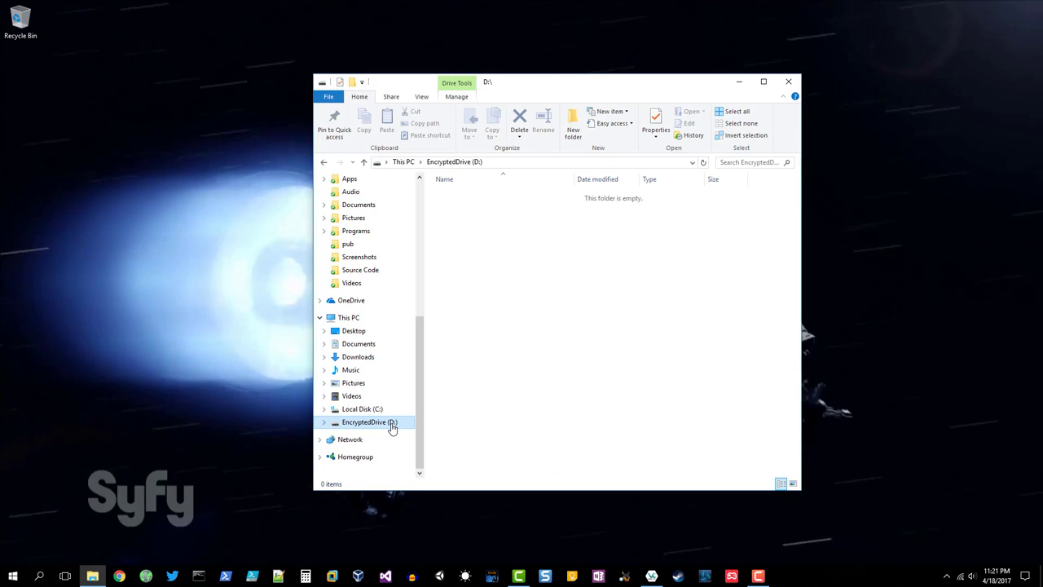
{"action": "mouse_move", "coordinate": [496, 220]}
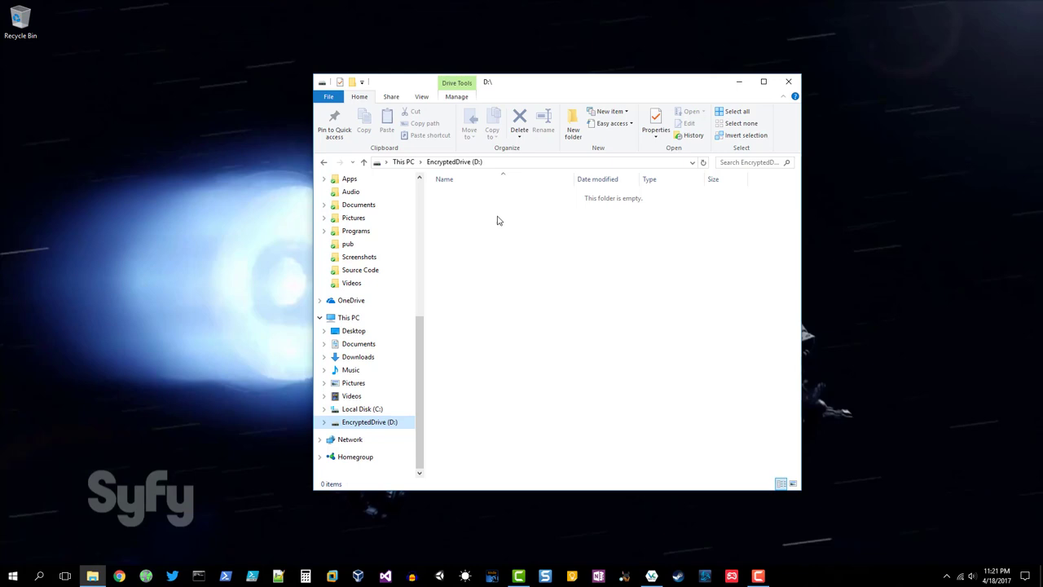
{"action": "mouse_move", "coordinate": [519, 233]}
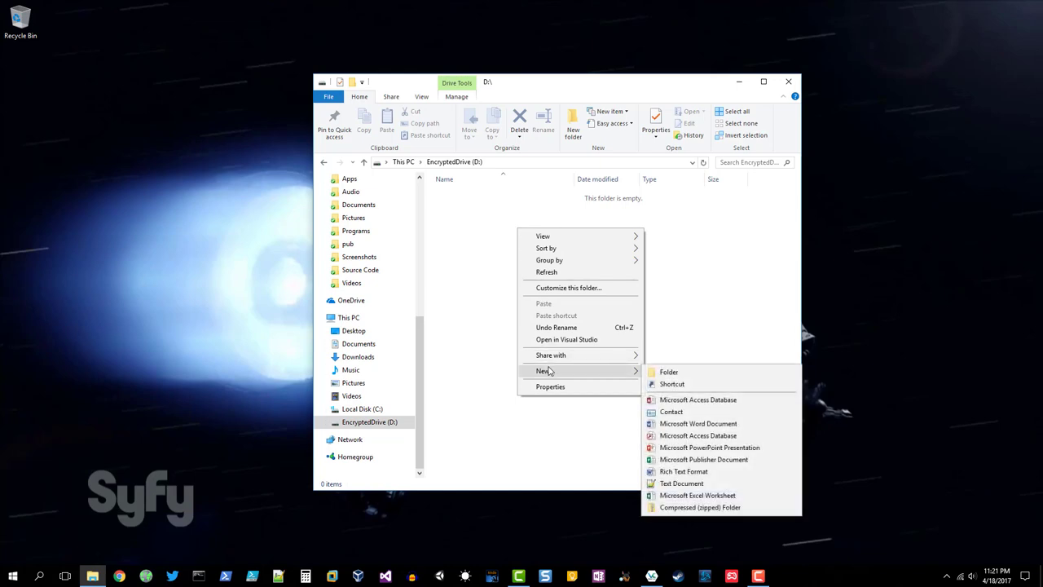
{"action": "left_click", "coordinate": [681, 483]}
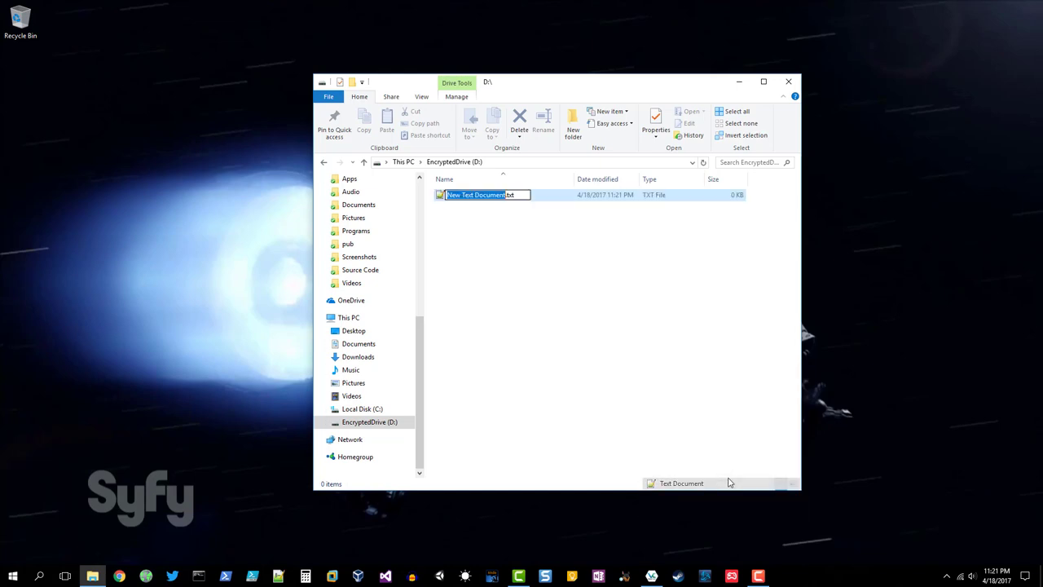
{"action": "type", "text": "fol"}
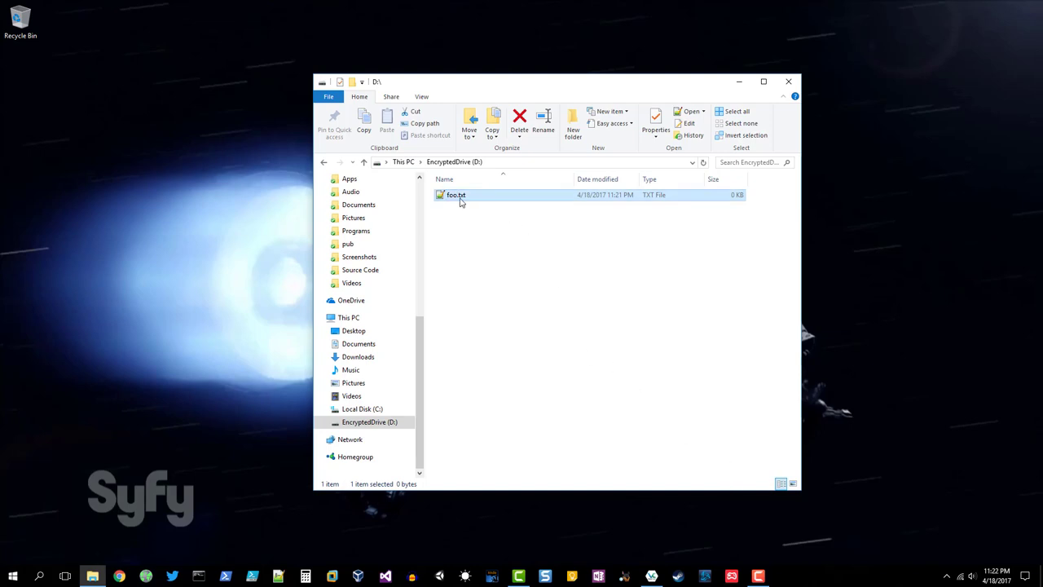
{"action": "mouse_move", "coordinate": [521, 202]}
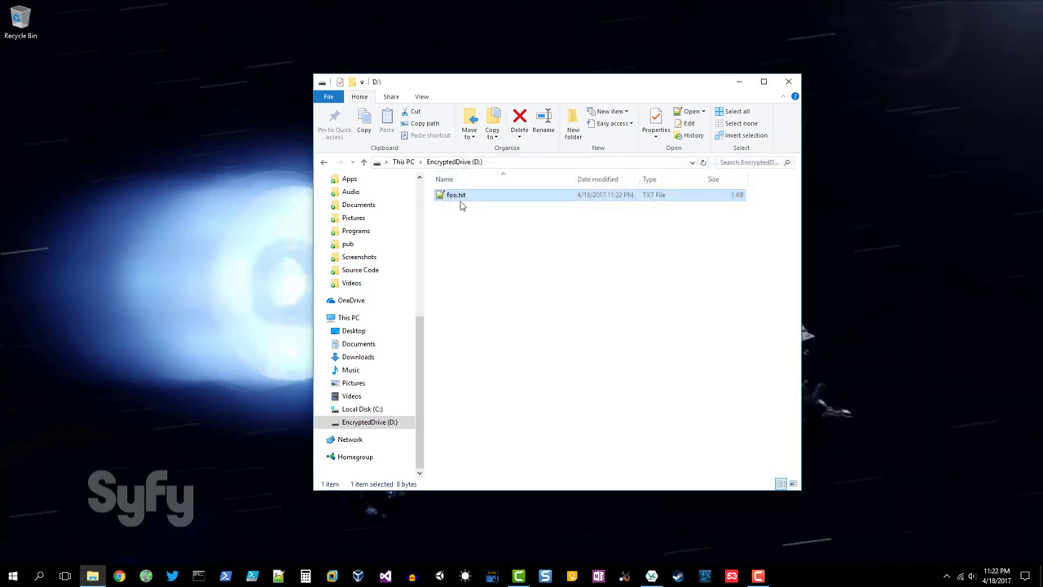
{"action": "mouse_move", "coordinate": [731, 193]}
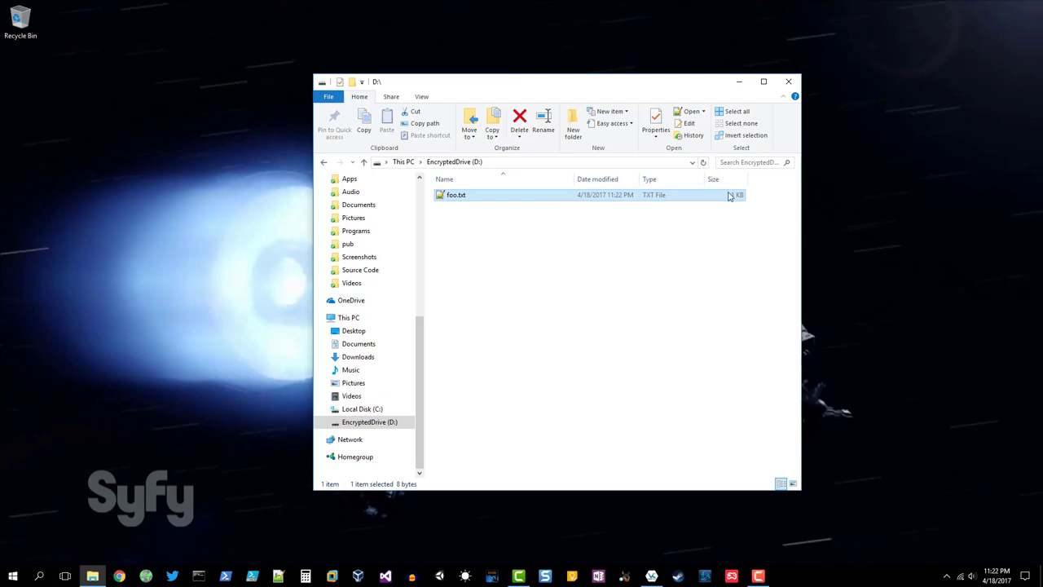
{"action": "mouse_move", "coordinate": [579, 199]}
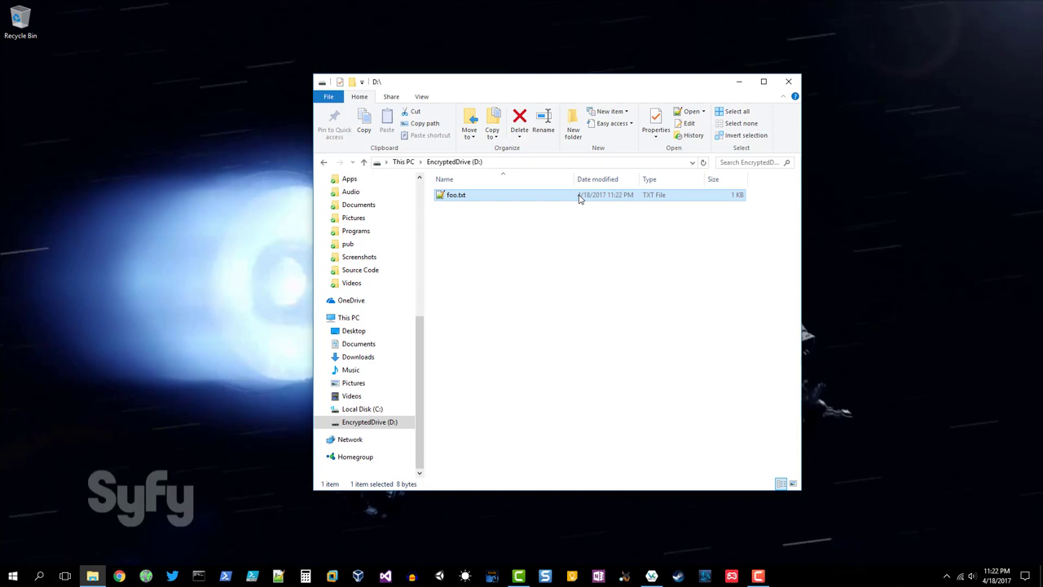
{"action": "mouse_move", "coordinate": [512, 246]}
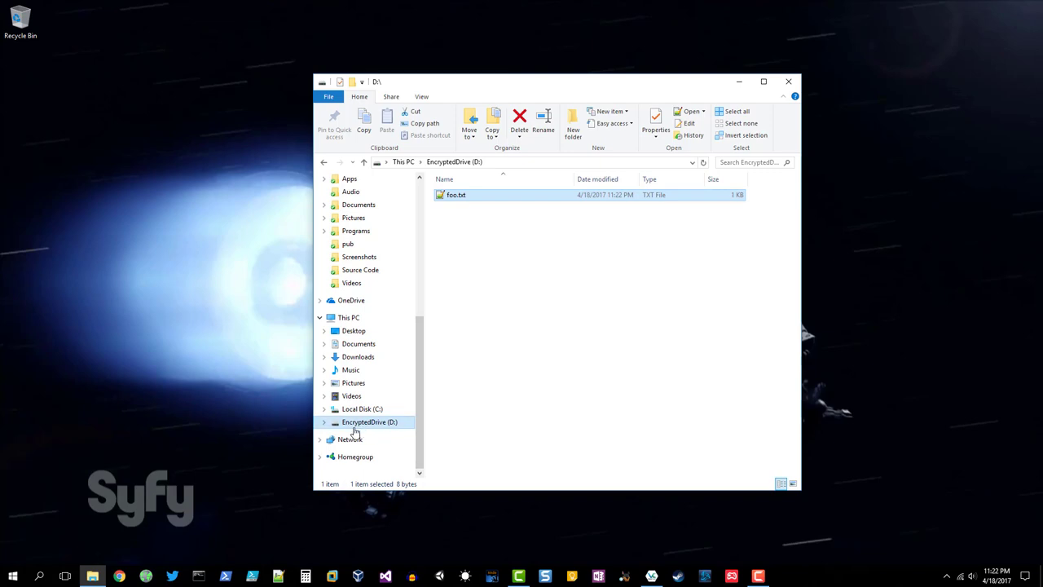
{"action": "mouse_move", "coordinate": [364, 432]}
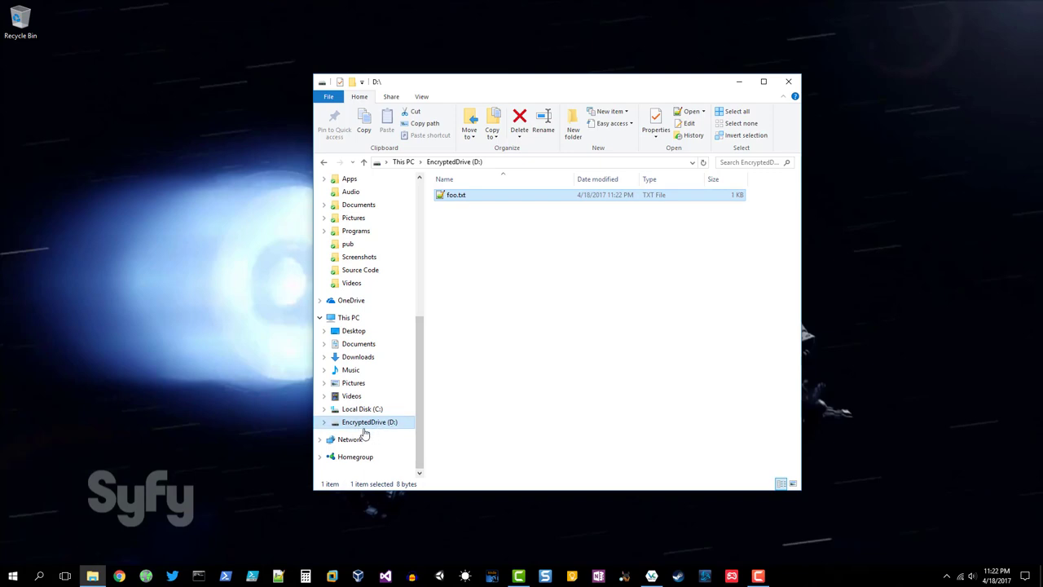
{"action": "mouse_move", "coordinate": [368, 433]}
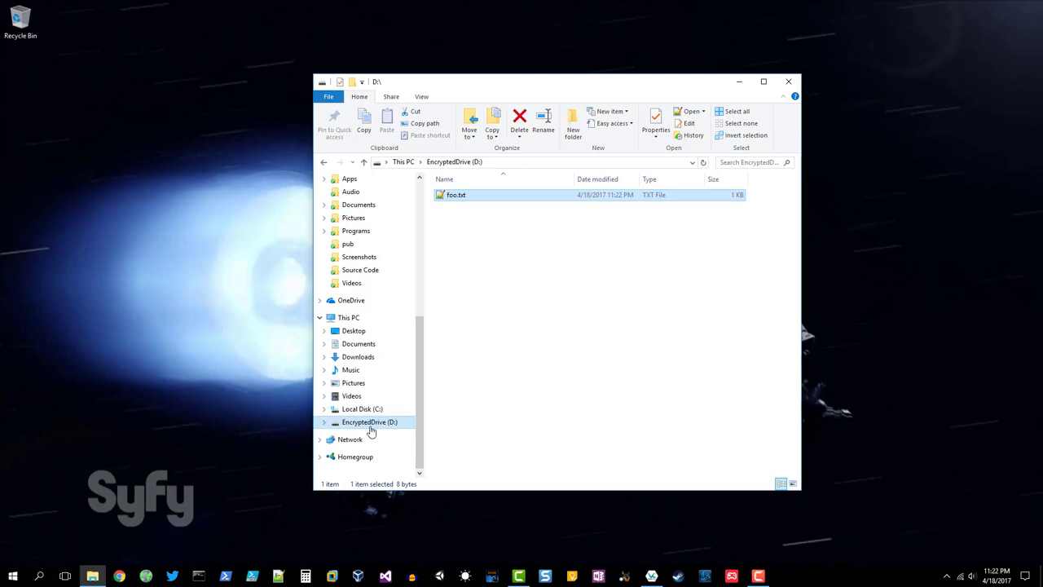
{"action": "right_click", "coordinate": [370, 421]}
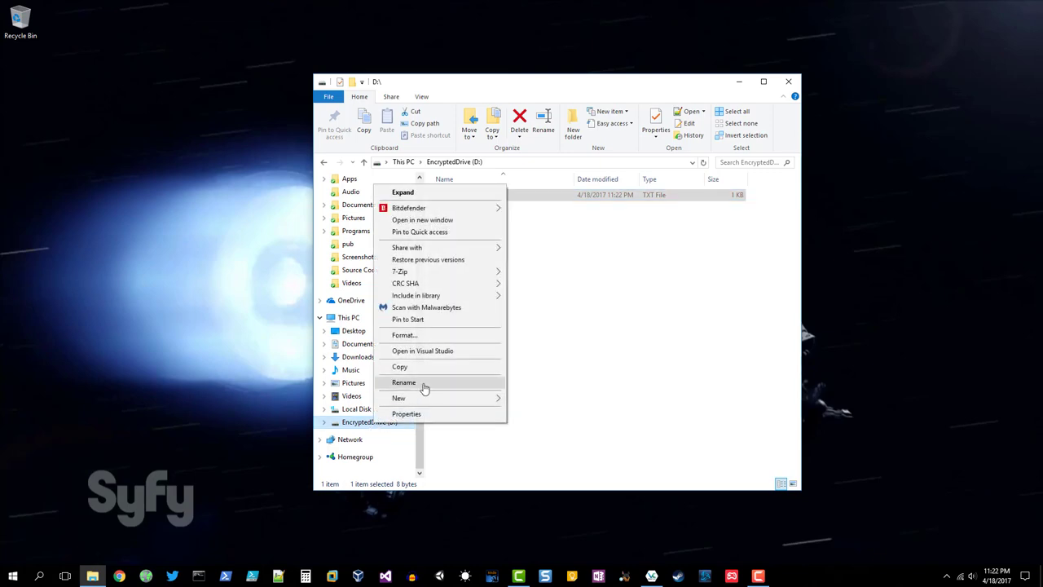
{"action": "left_click", "coordinate": [404, 382]}
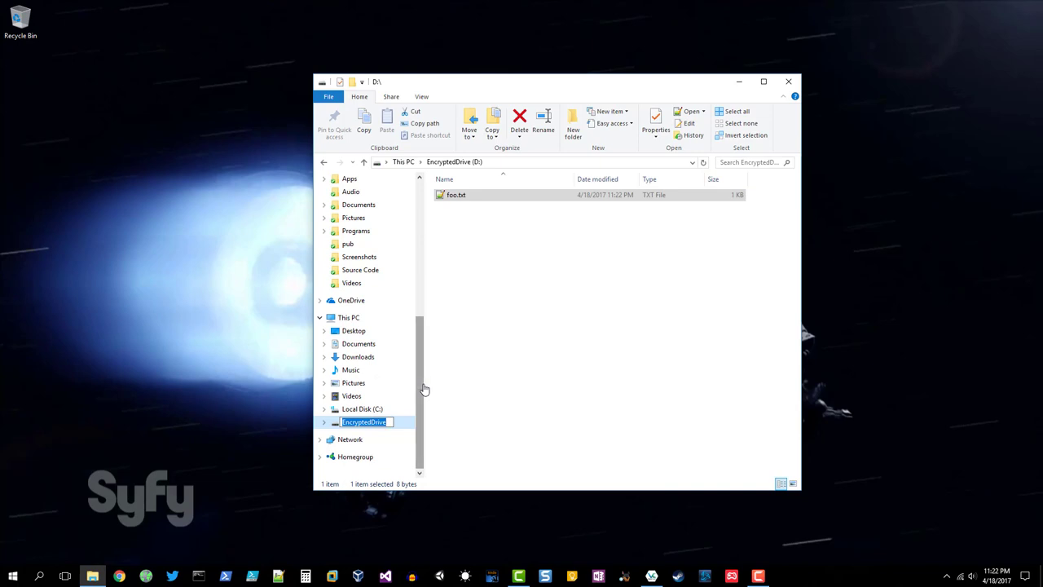
{"action": "mouse_move", "coordinate": [444, 397]}
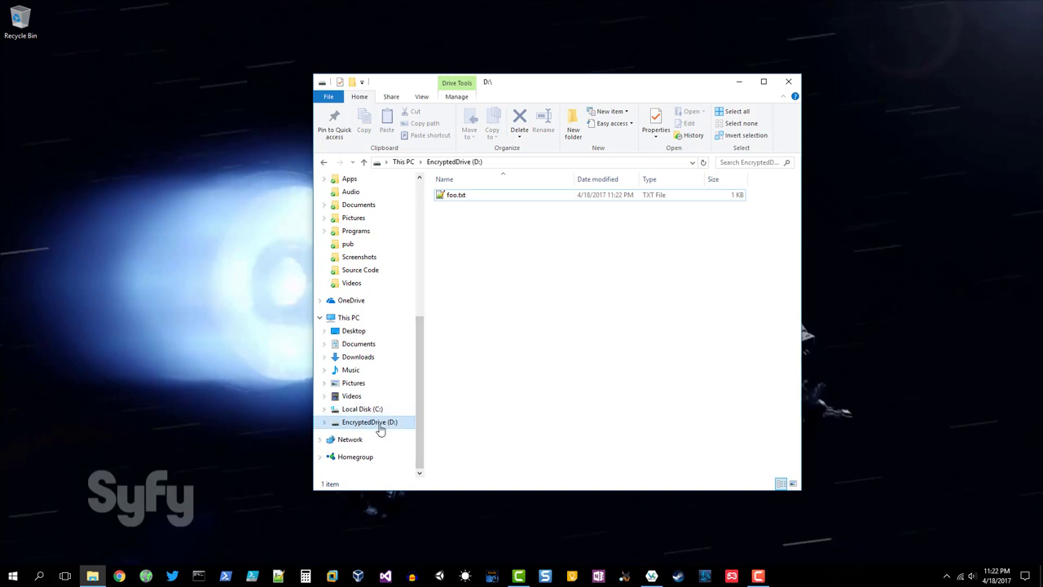
{"action": "mouse_move", "coordinate": [424, 388]}
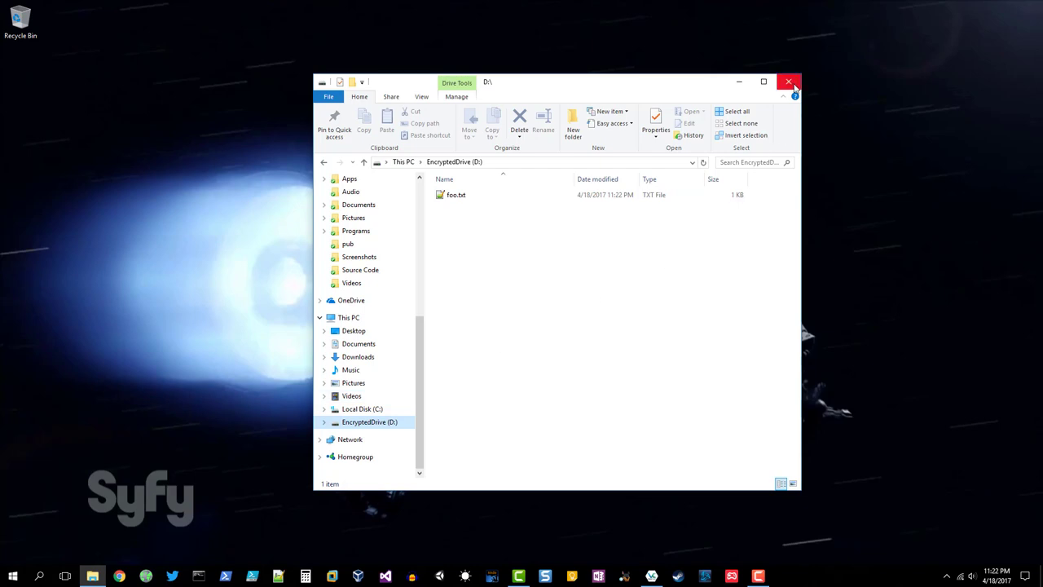
Close File Explorer, dismount the volume from D:, and close VeraCrypt
{"action": "left_click", "coordinate": [788, 82]}
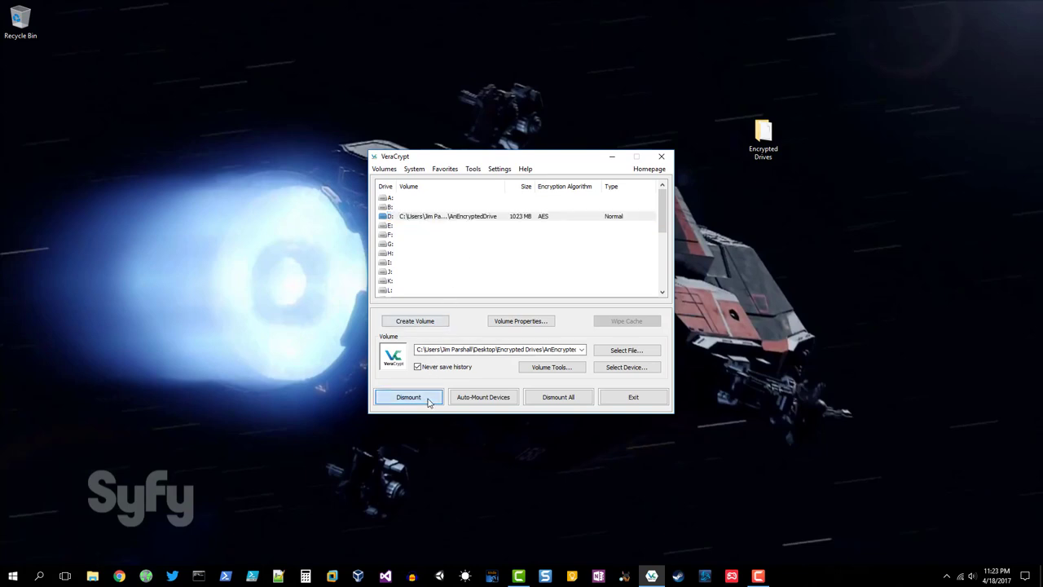
{"action": "left_click", "coordinate": [408, 397]}
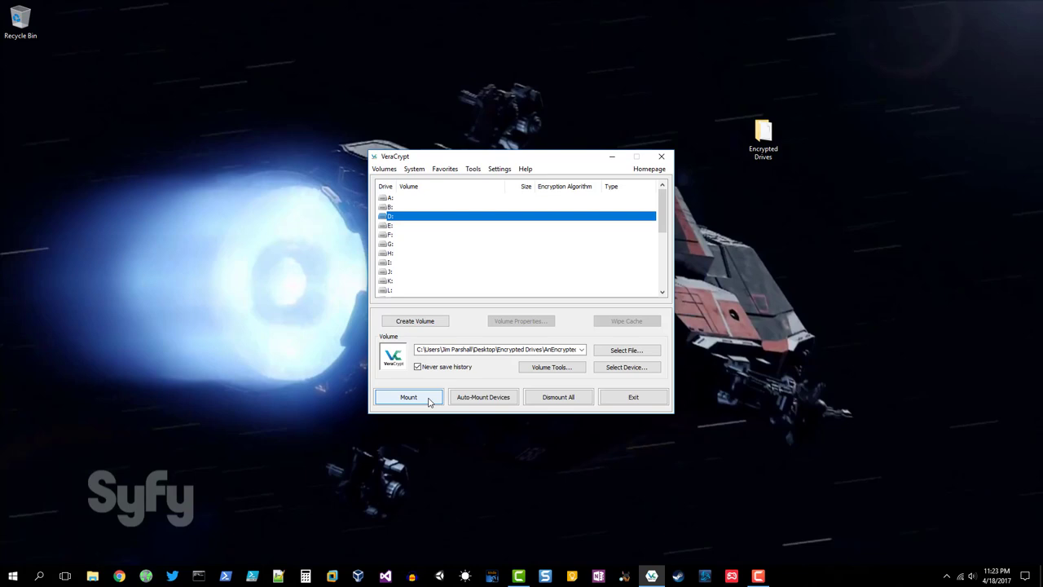
{"action": "mouse_move", "coordinate": [433, 400]}
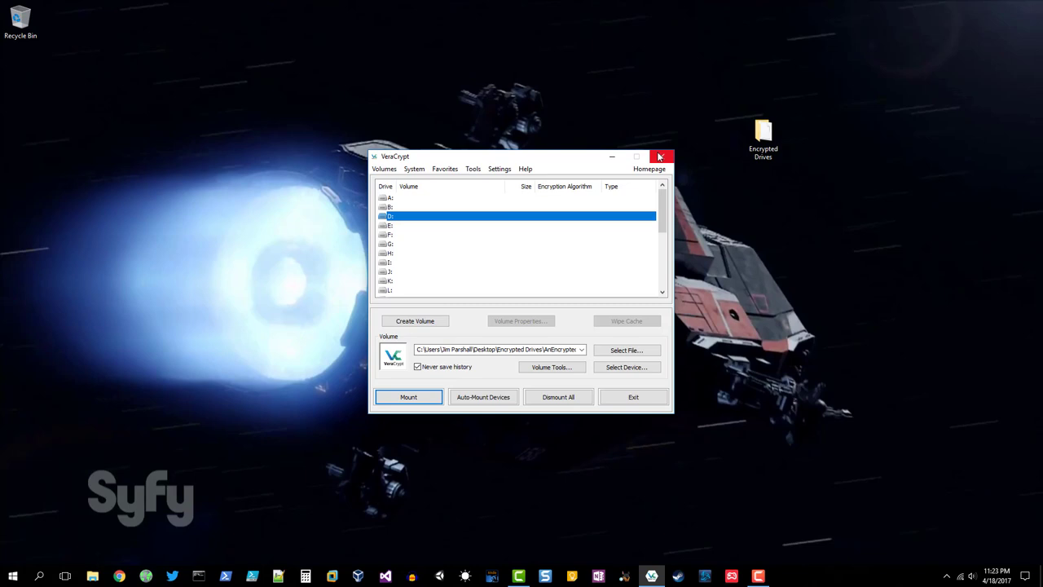
{"action": "left_click", "coordinate": [660, 156]}
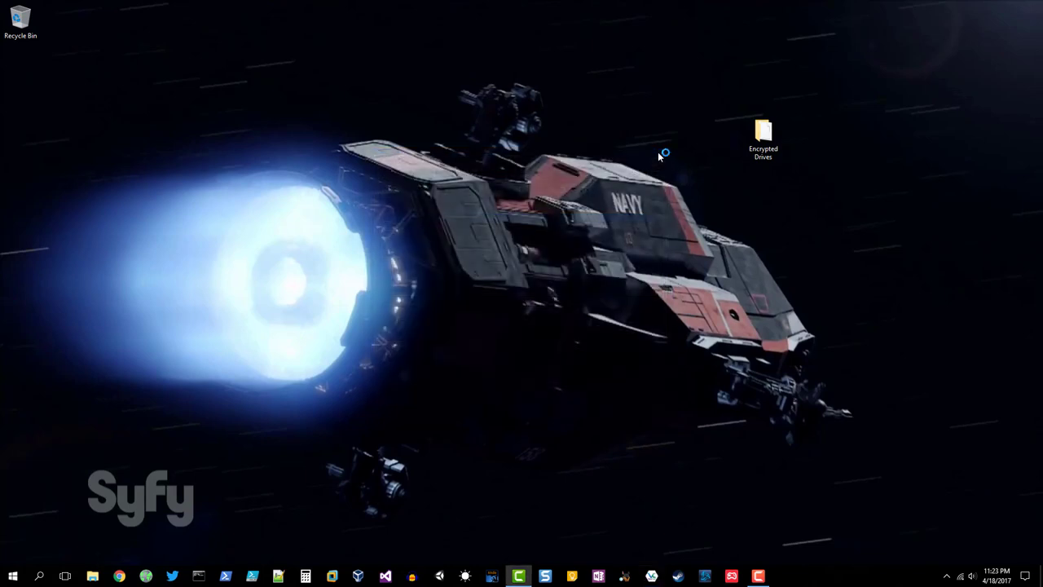